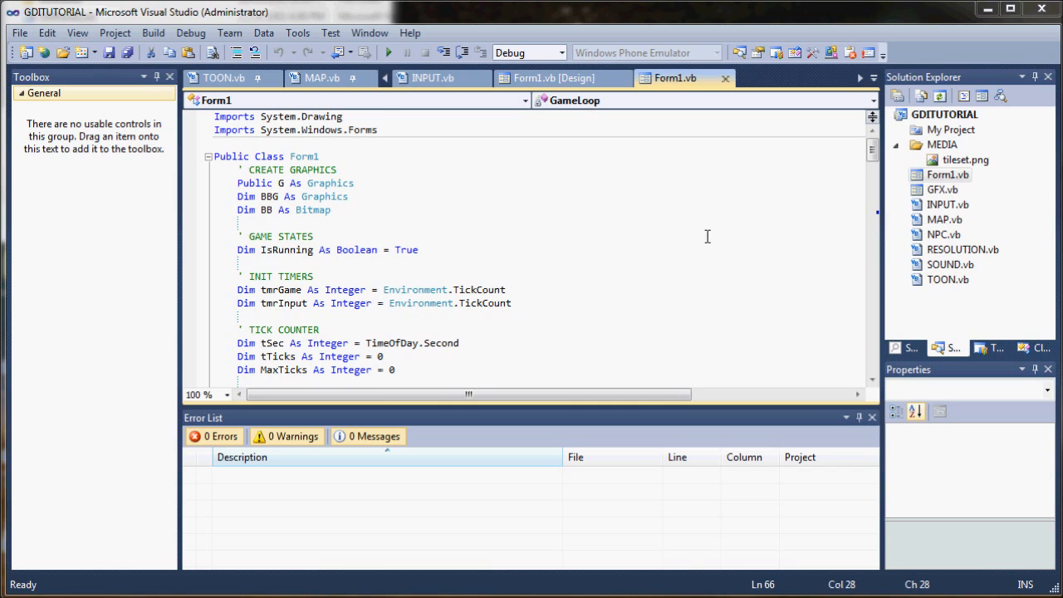
{"action": "mouse_move", "coordinate": [939, 131]}
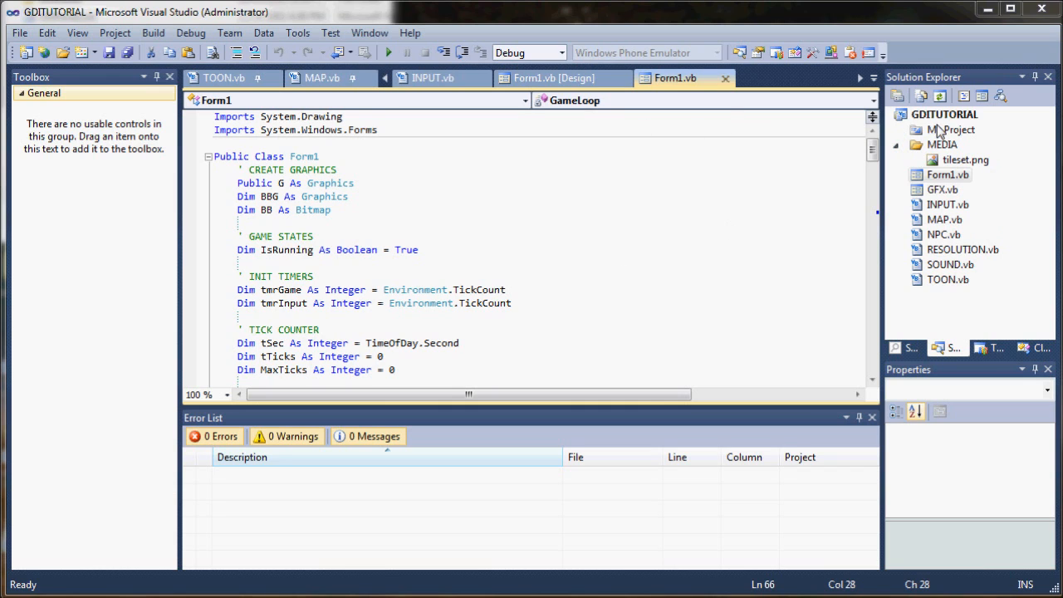
Review the project properties, My Project, MAP.vb, TOON.vb and RESOLUTION.vb
{"action": "left_click", "coordinate": [943, 114]}
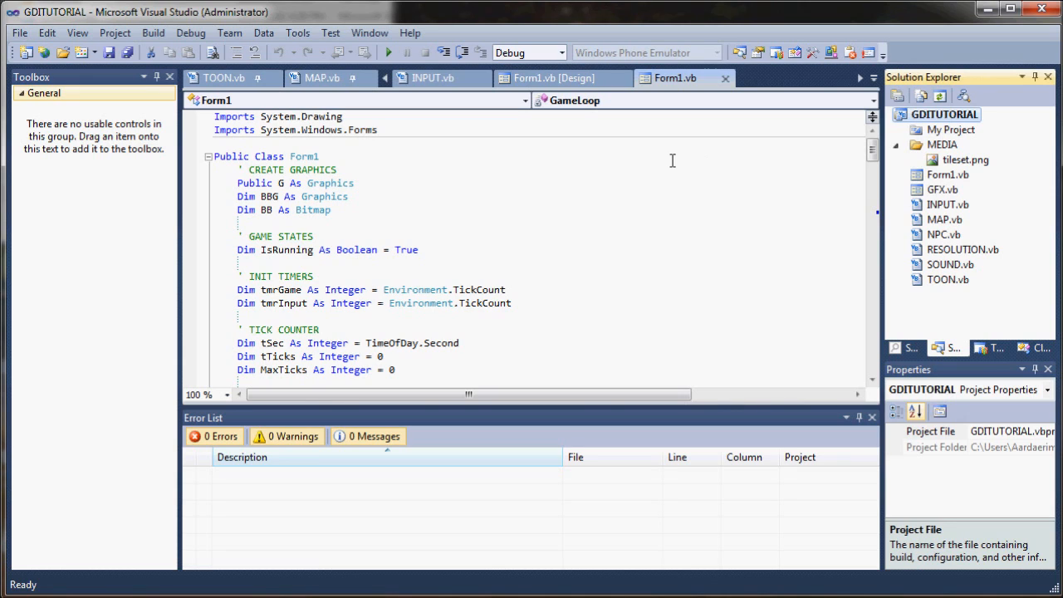
{"action": "mouse_move", "coordinate": [612, 160]}
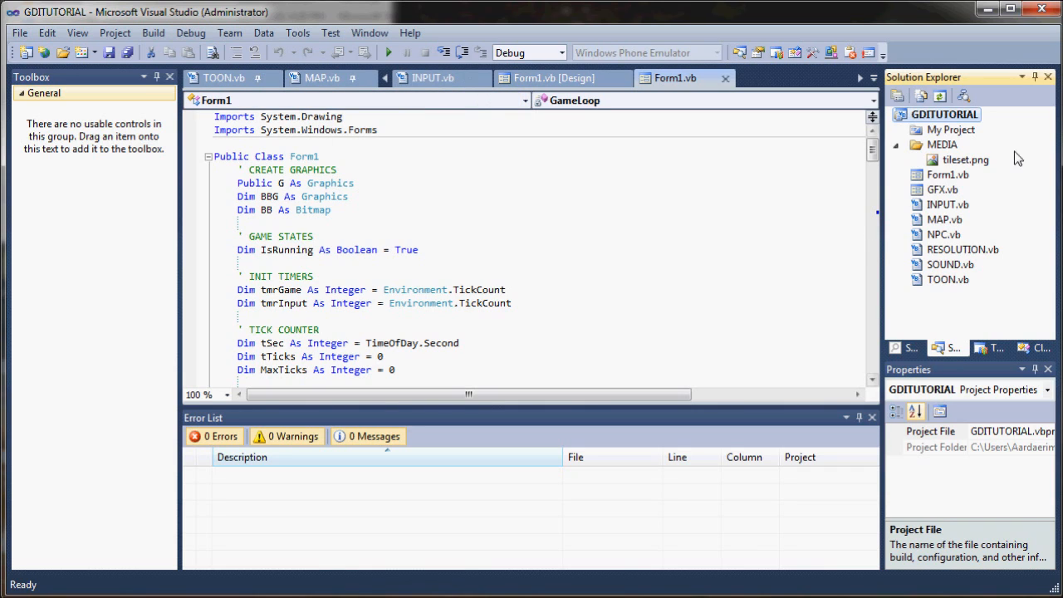
{"action": "mouse_move", "coordinate": [997, 165]}
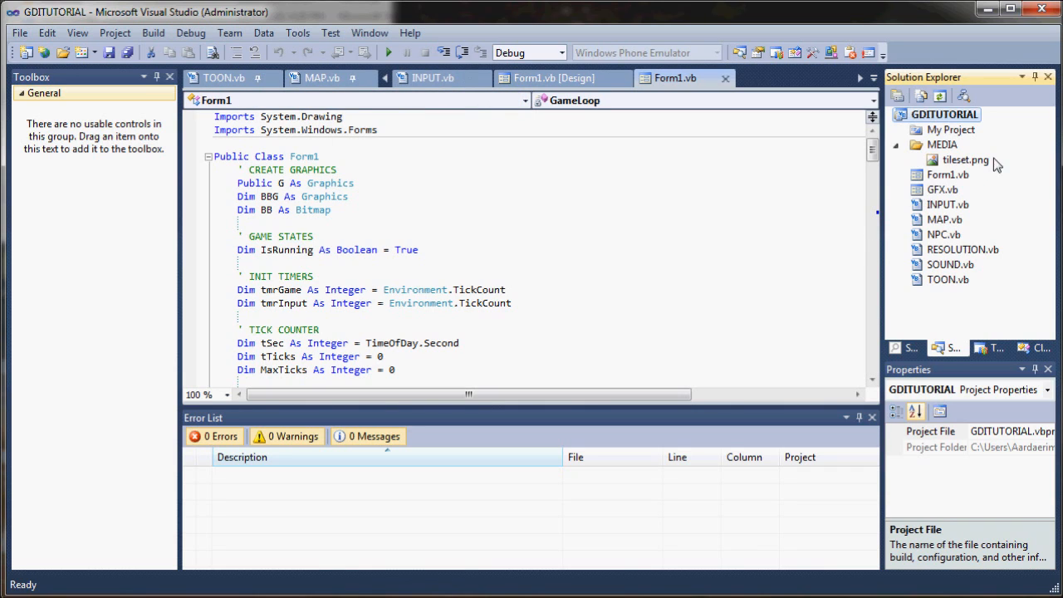
{"action": "left_click", "coordinate": [950, 130]}
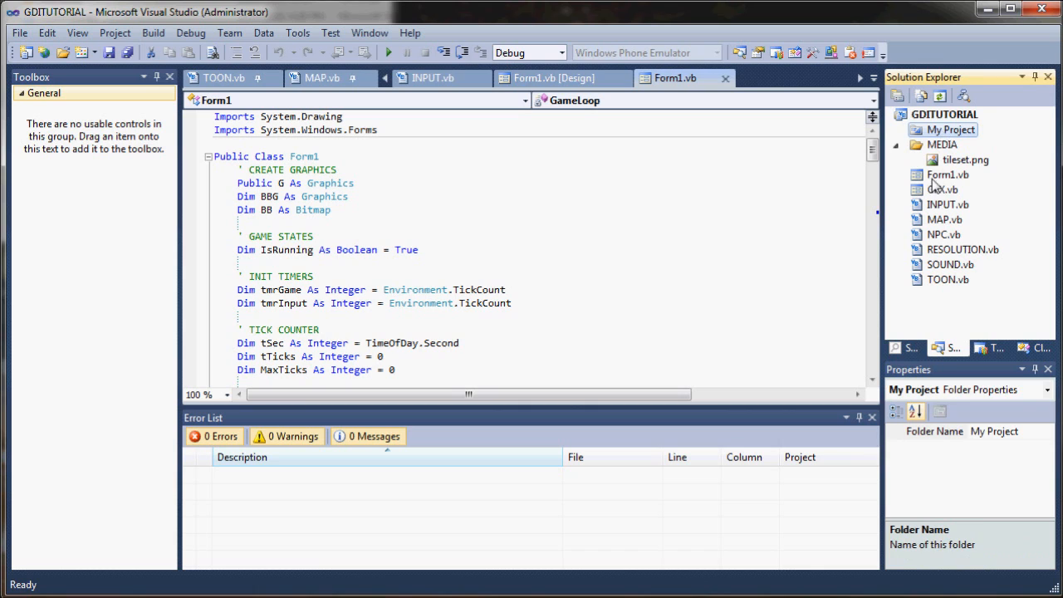
{"action": "left_click", "coordinate": [943, 219]}
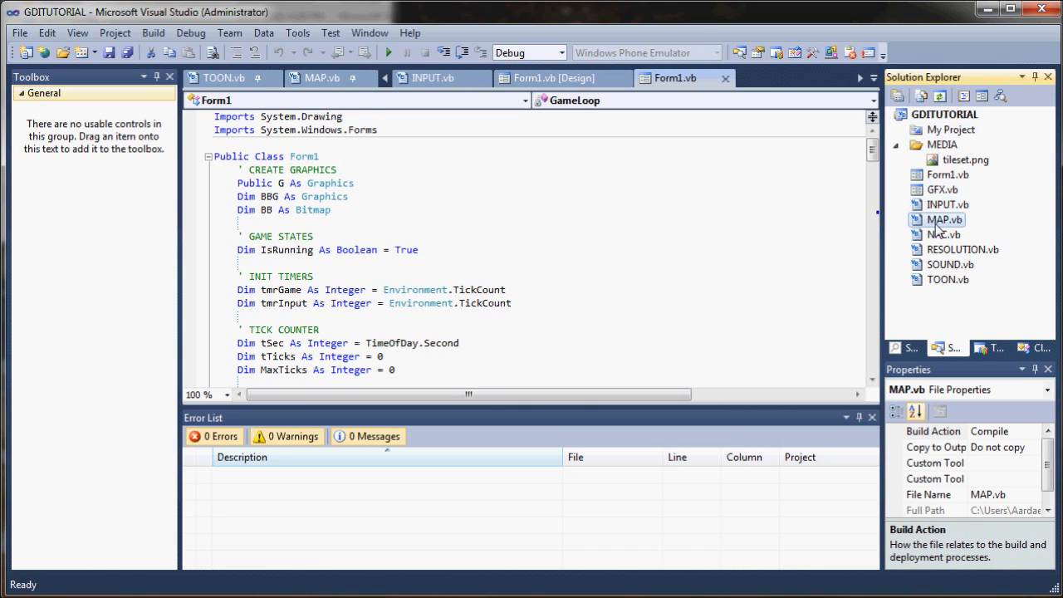
{"action": "left_click", "coordinate": [947, 279]}
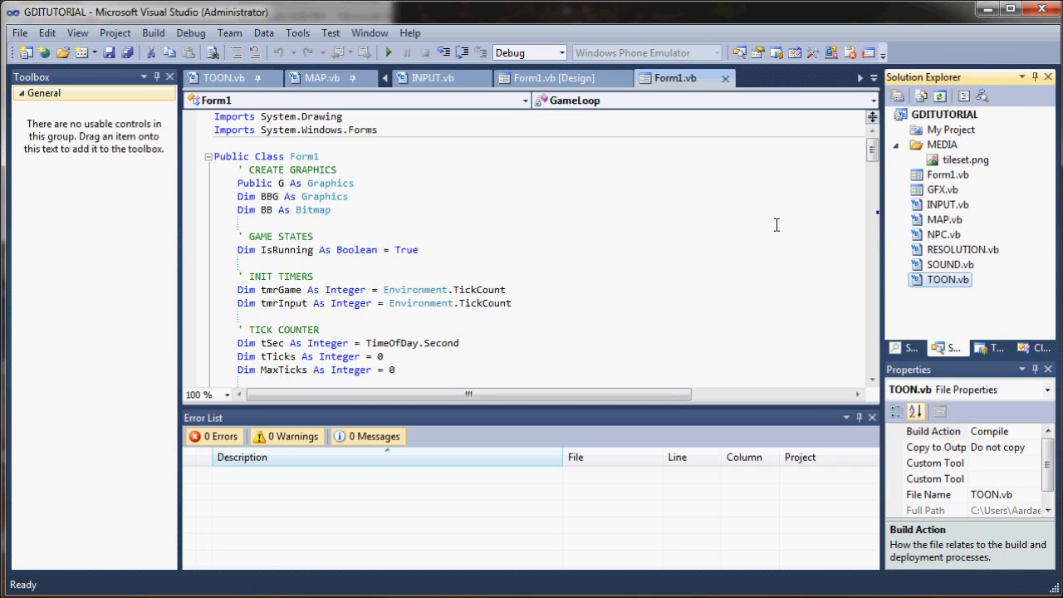
{"action": "mouse_move", "coordinate": [771, 222]}
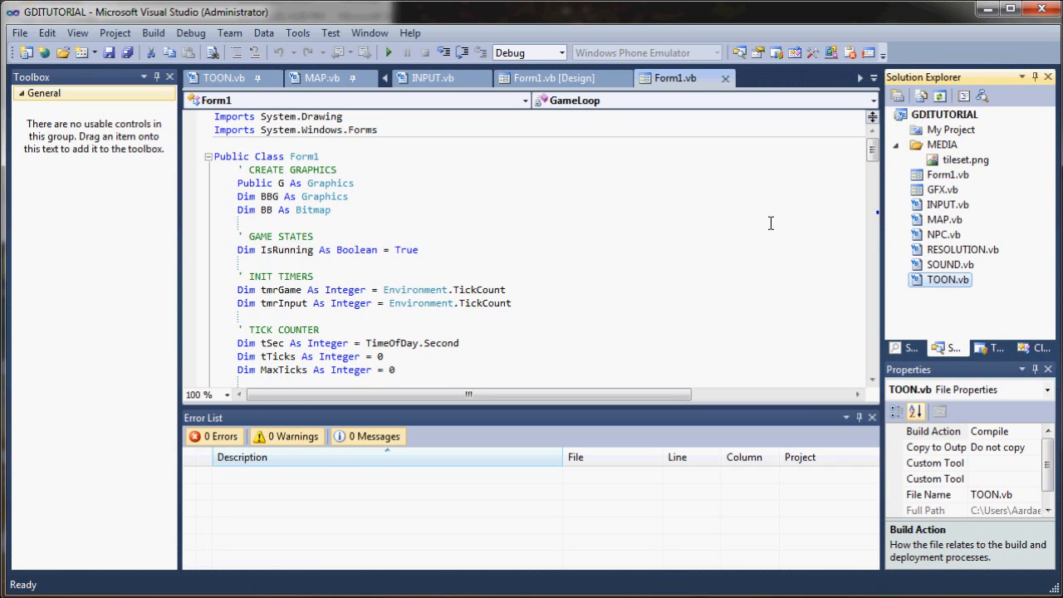
{"action": "mouse_move", "coordinate": [567, 178]}
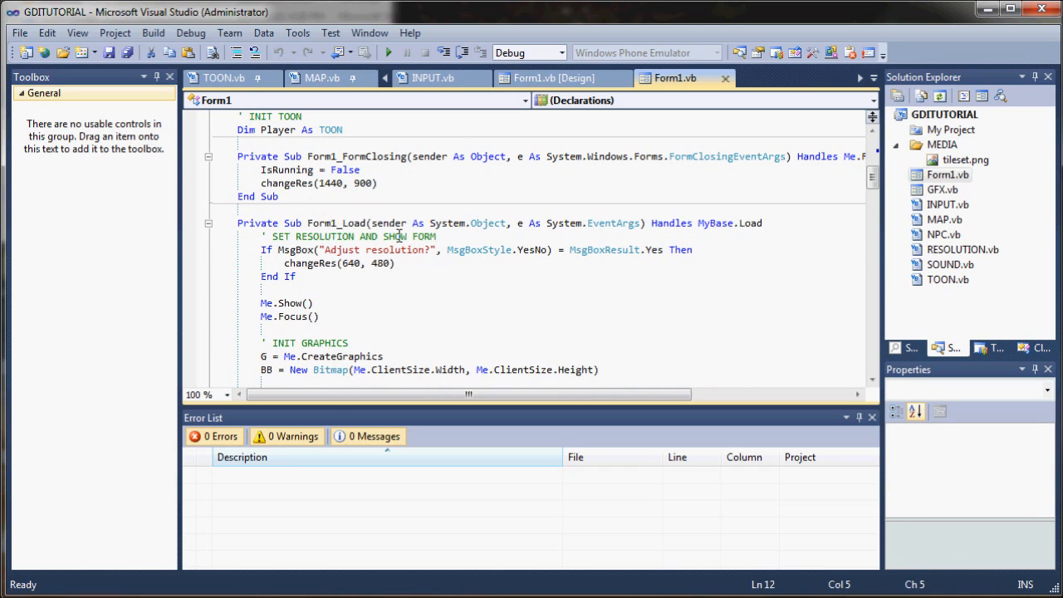
{"action": "mouse_move", "coordinate": [457, 271]}
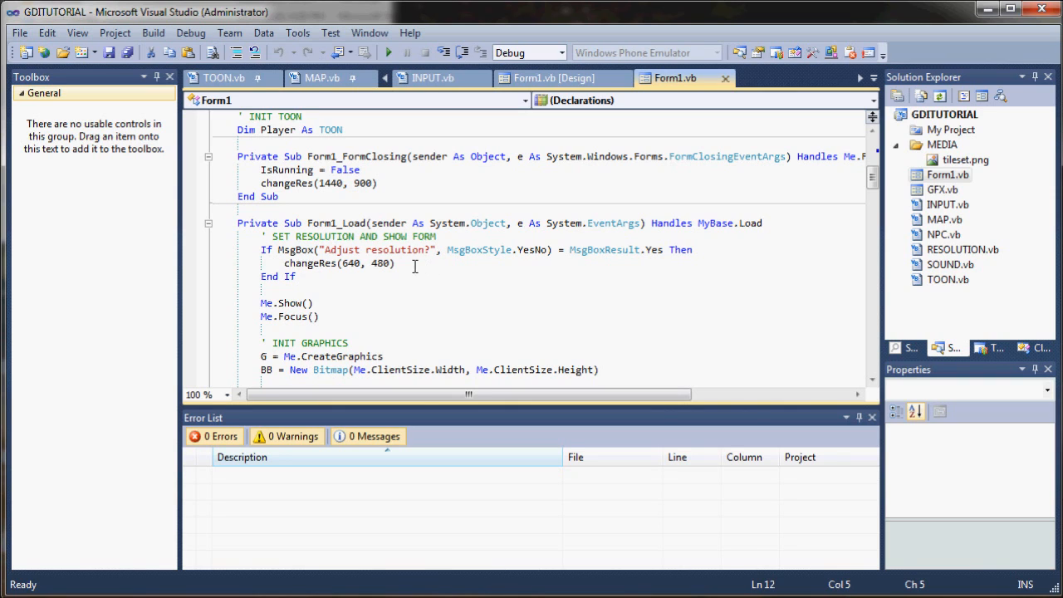
{"action": "mouse_move", "coordinate": [412, 190]}
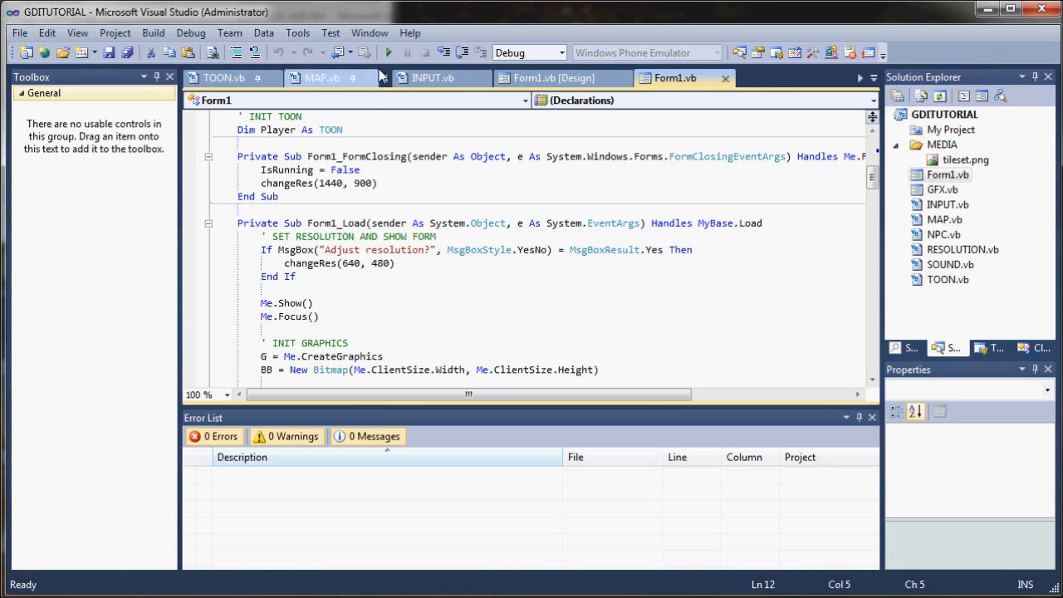
{"action": "mouse_move", "coordinate": [390, 52]}
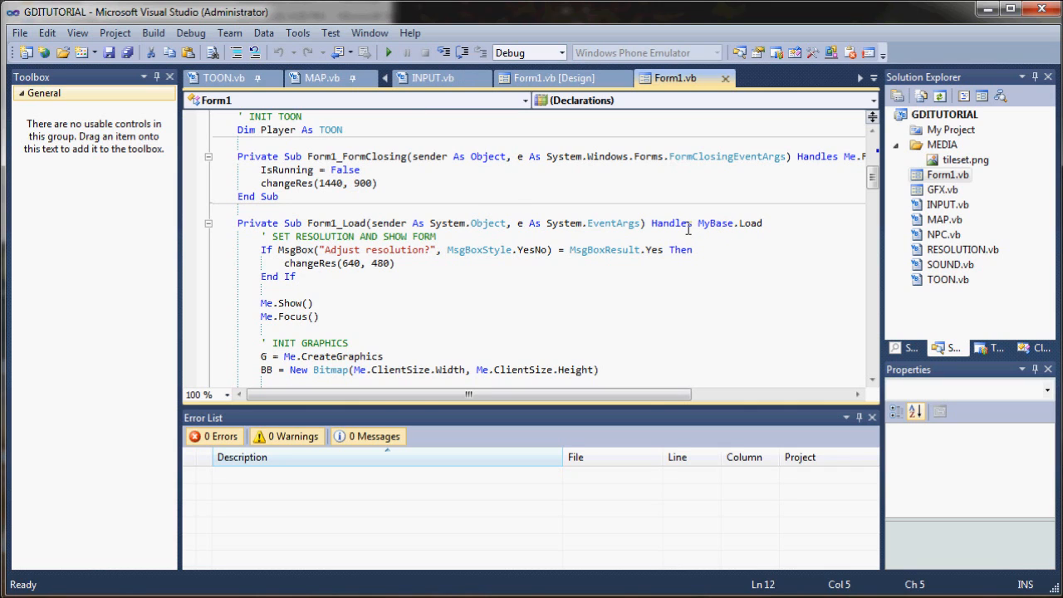
{"action": "mouse_move", "coordinate": [924, 263]}
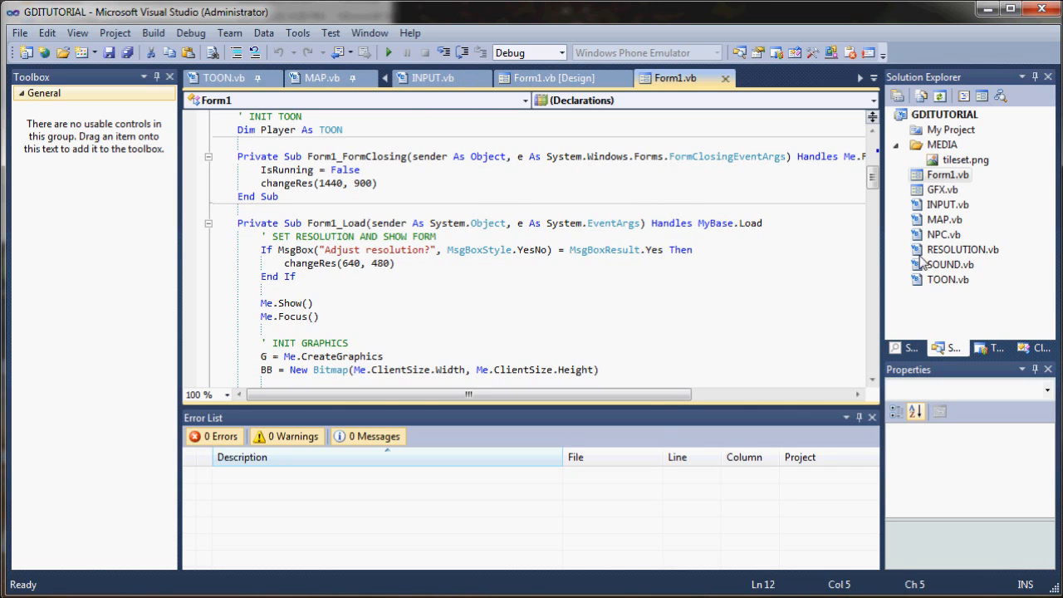
{"action": "left_click", "coordinate": [962, 249]}
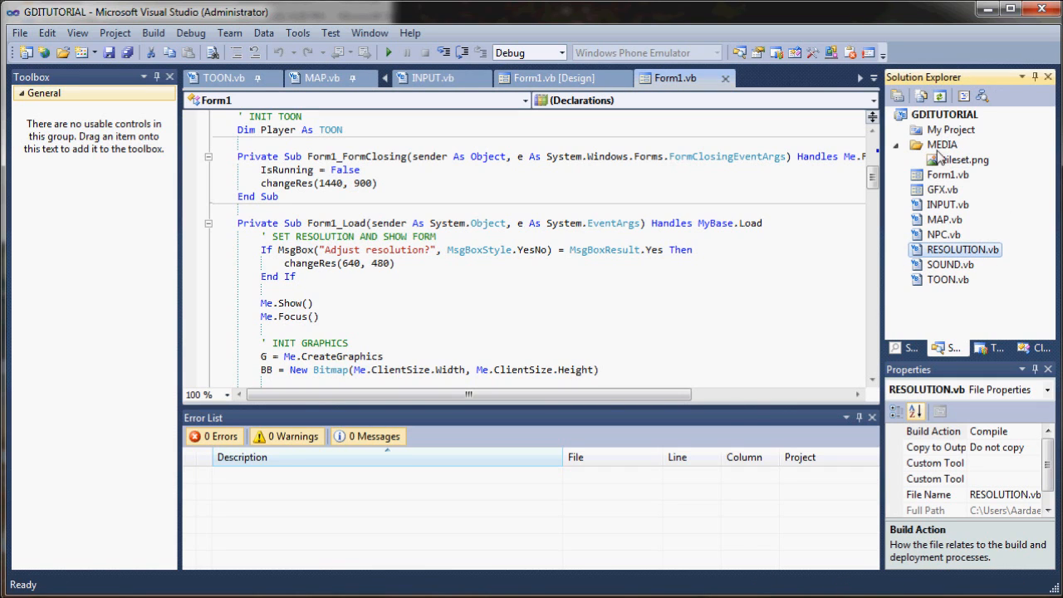
{"action": "mouse_move", "coordinate": [797, 248]}
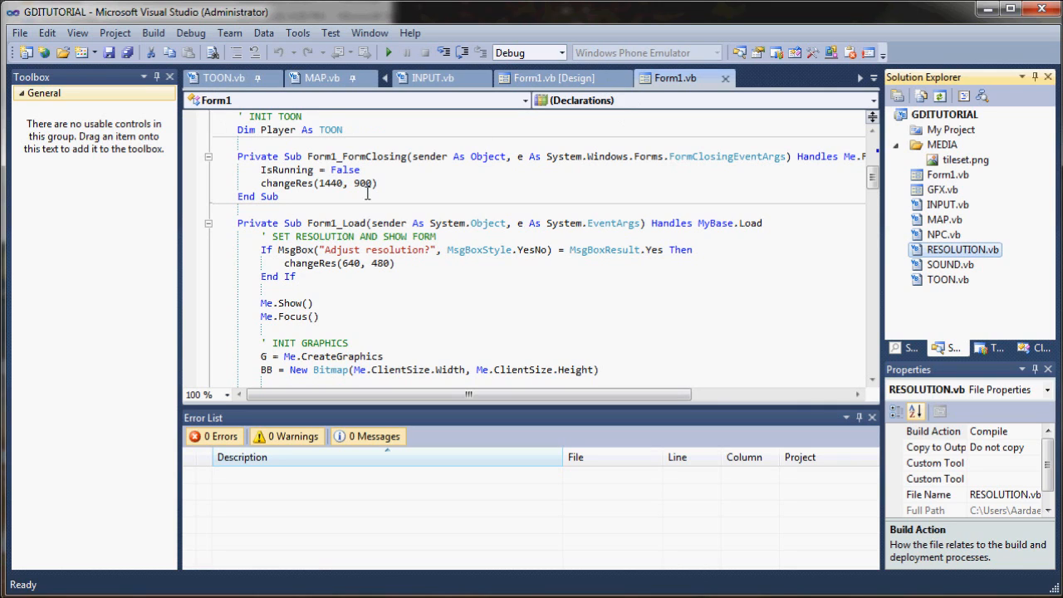
{"action": "mouse_move", "coordinate": [504, 237]}
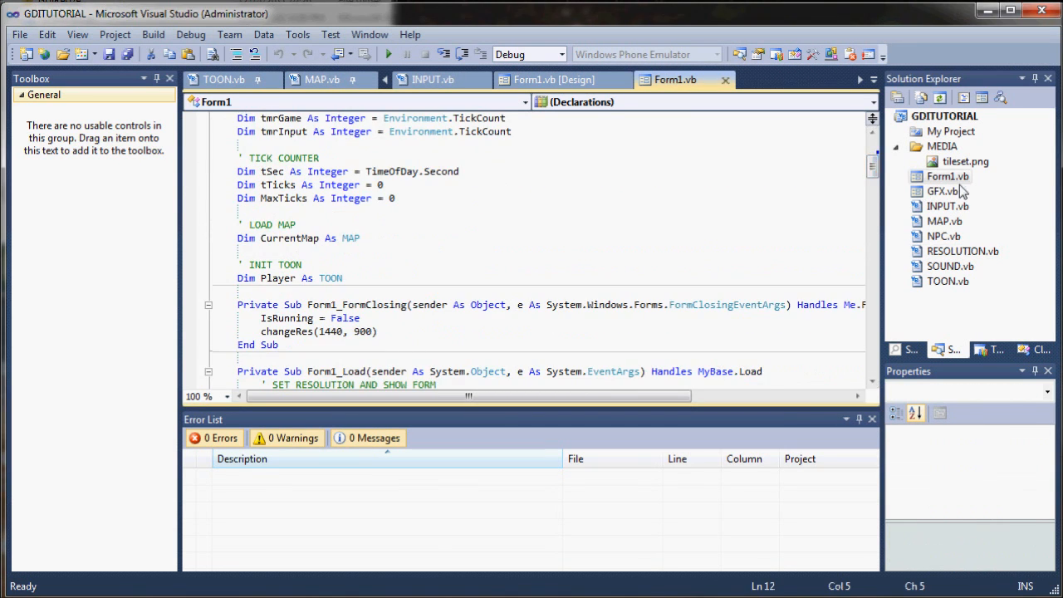
Browse NPC.vb, TOON.vb, INPUT.vb, SOUND.vb and Form1.vb, then run the game project
{"action": "left_click", "coordinate": [943, 236]}
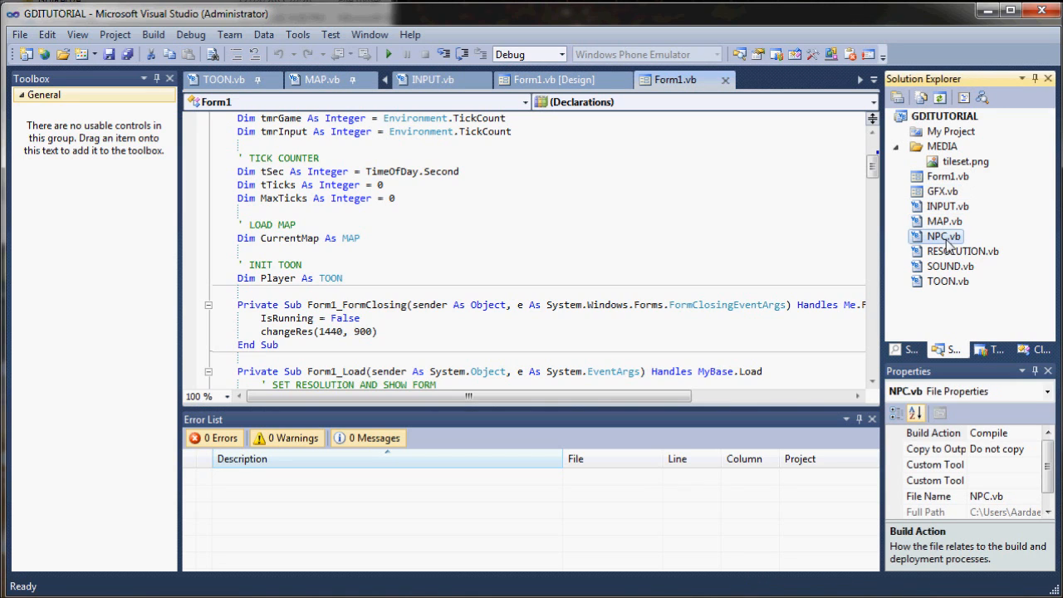
{"action": "left_click", "coordinate": [939, 280]}
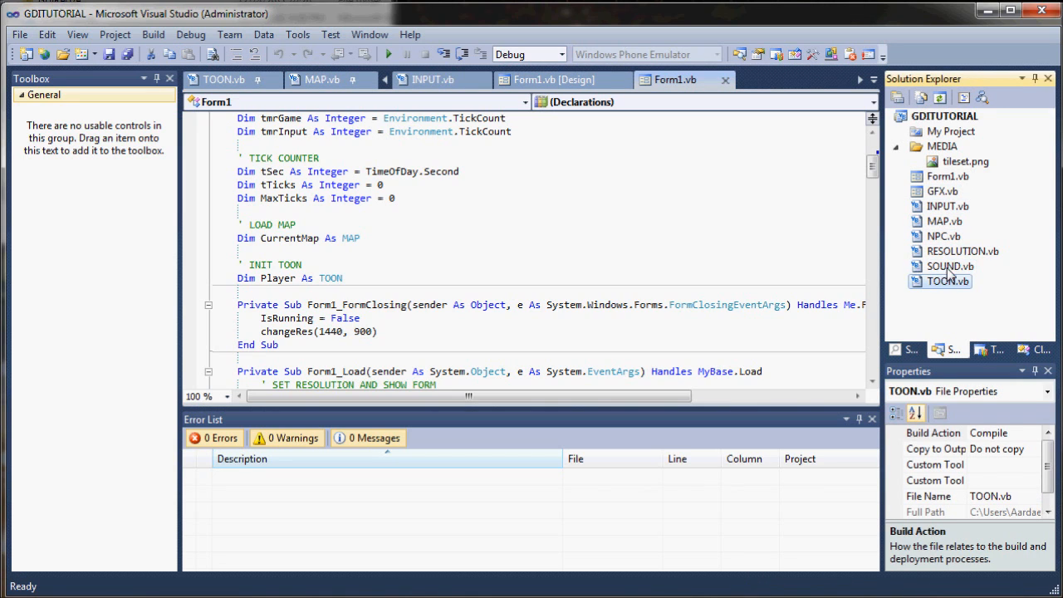
{"action": "left_click", "coordinate": [947, 206]}
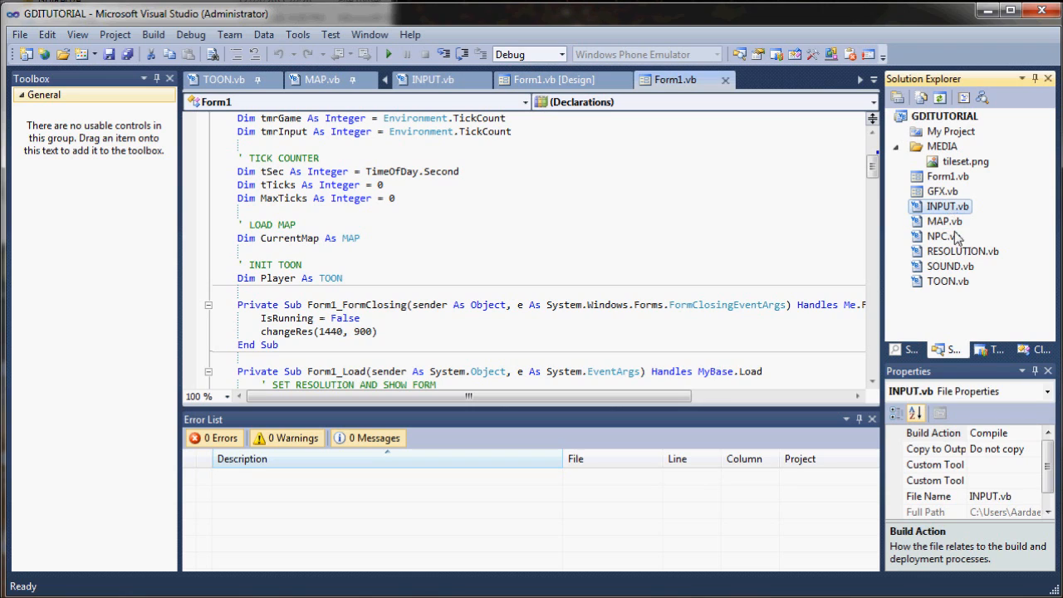
{"action": "left_click", "coordinate": [947, 282]}
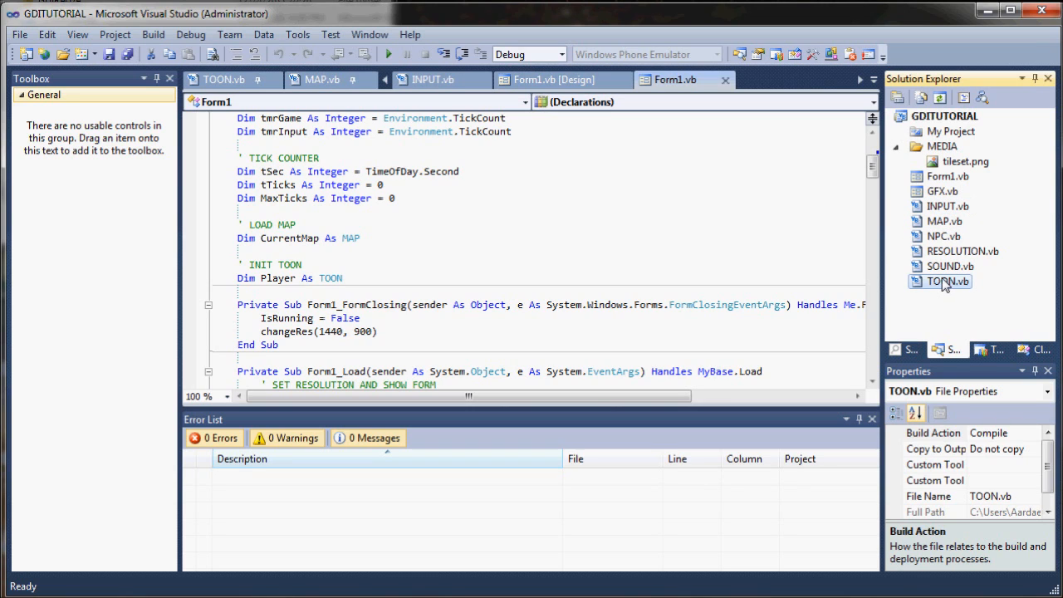
{"action": "left_click", "coordinate": [948, 266]}
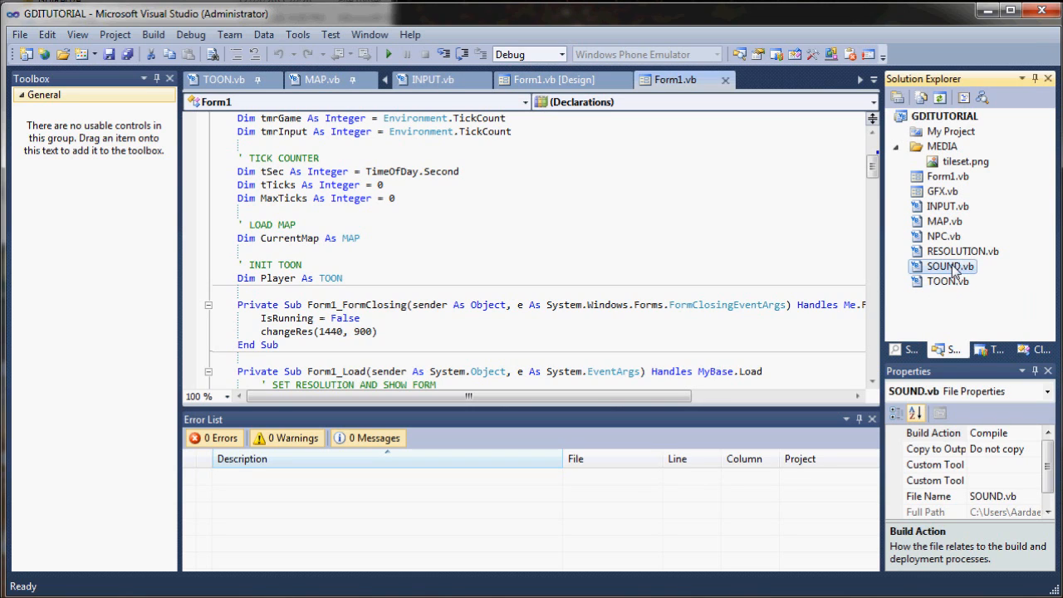
{"action": "left_click", "coordinate": [942, 236]}
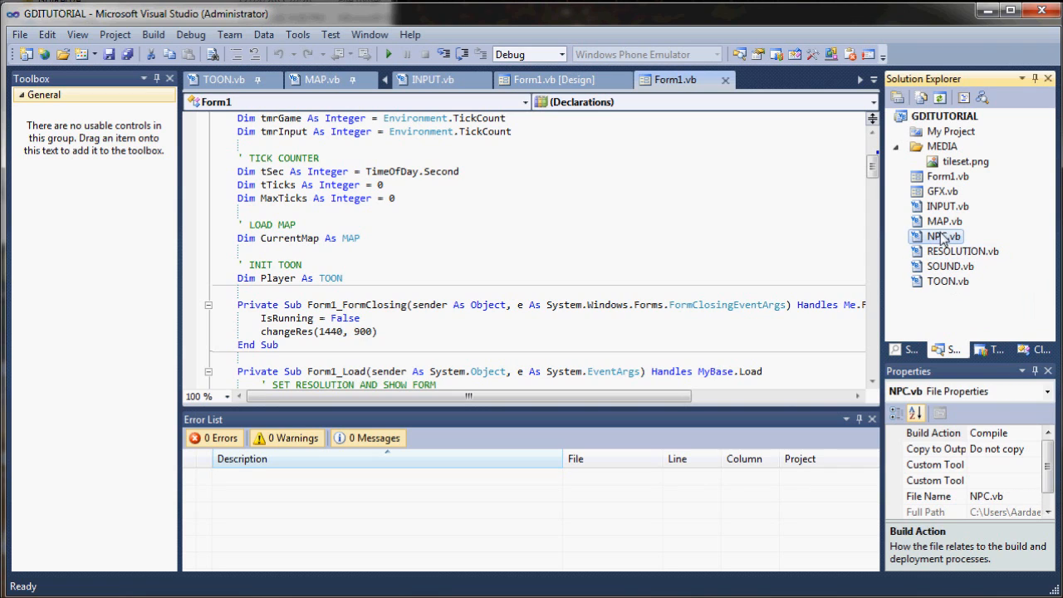
{"action": "left_click", "coordinate": [947, 176]}
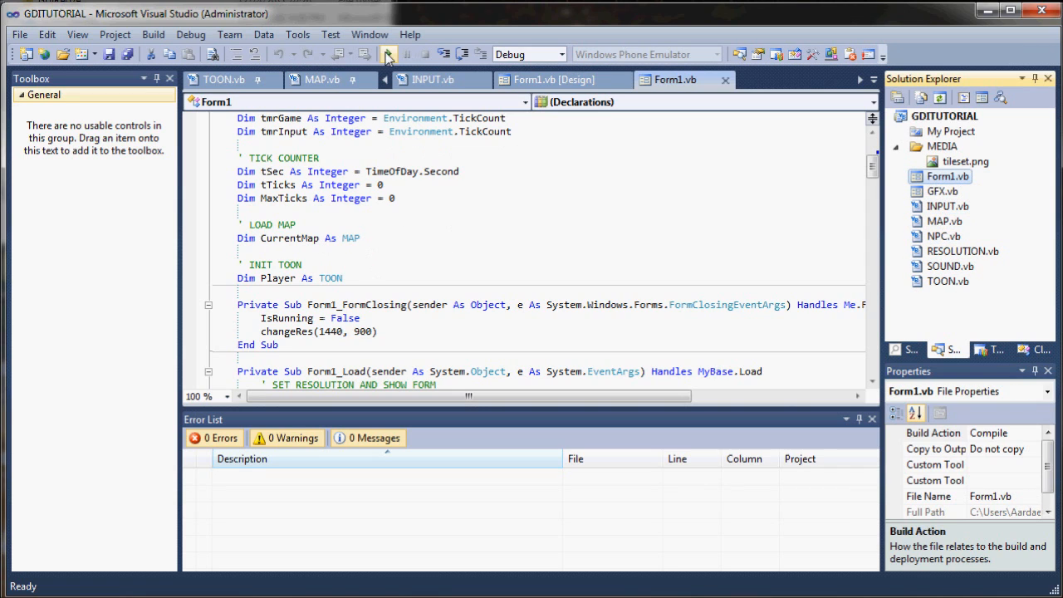
{"action": "left_click", "coordinate": [388, 54]}
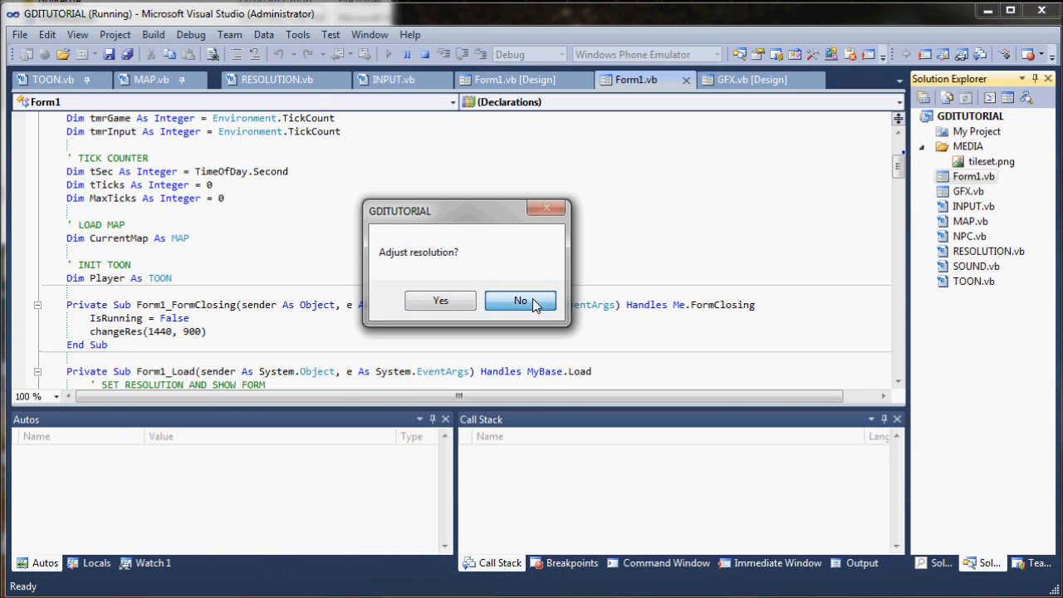
Decline the 'Adjust resolution?' prompt to keep the current screen resolution
{"action": "left_click", "coordinate": [520, 300]}
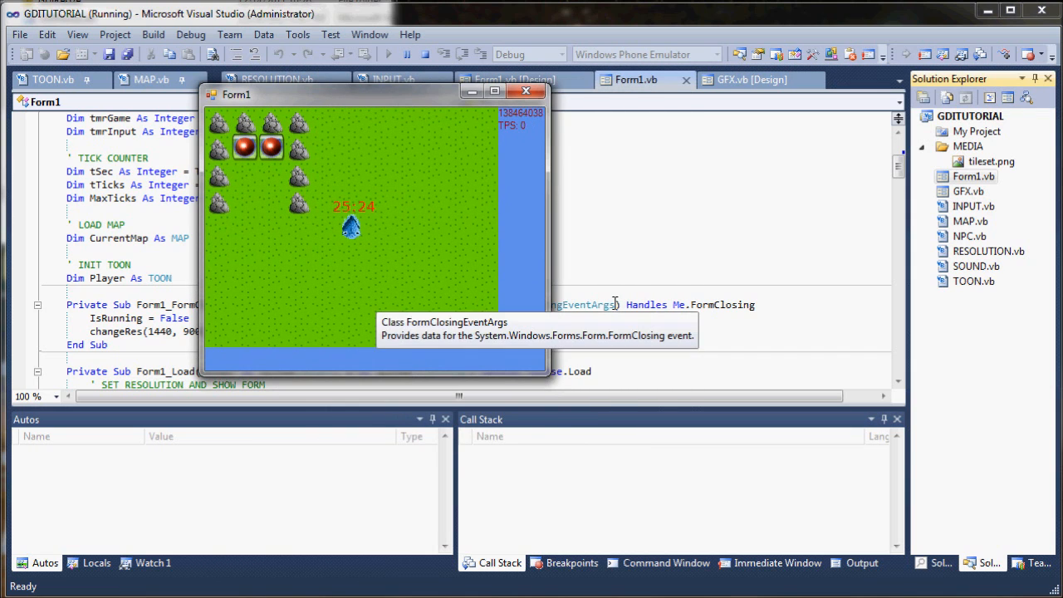
{"action": "mouse_move", "coordinate": [332, 254]}
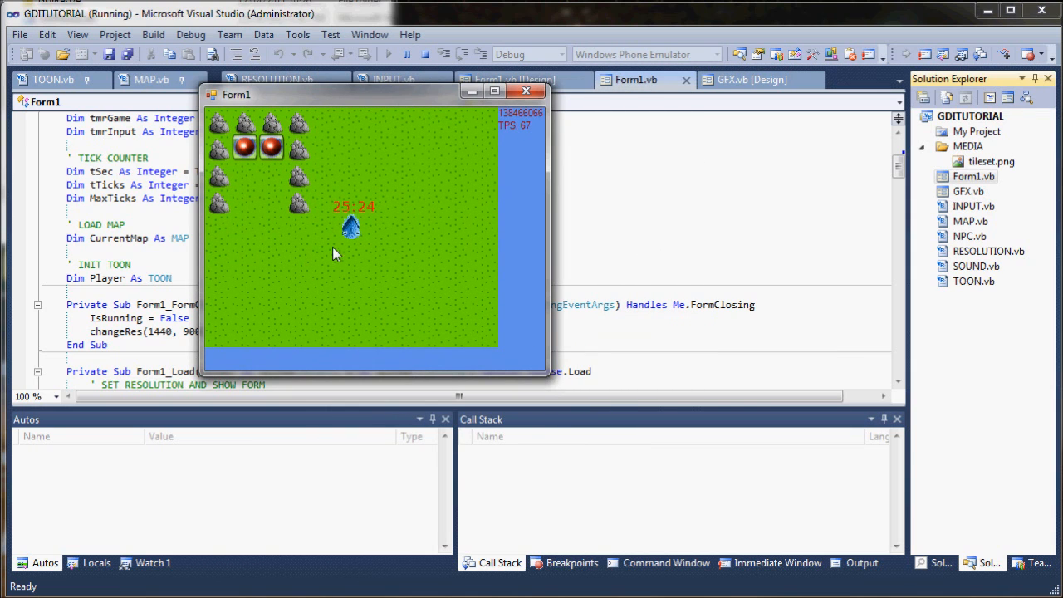
{"action": "mouse_move", "coordinate": [327, 207]}
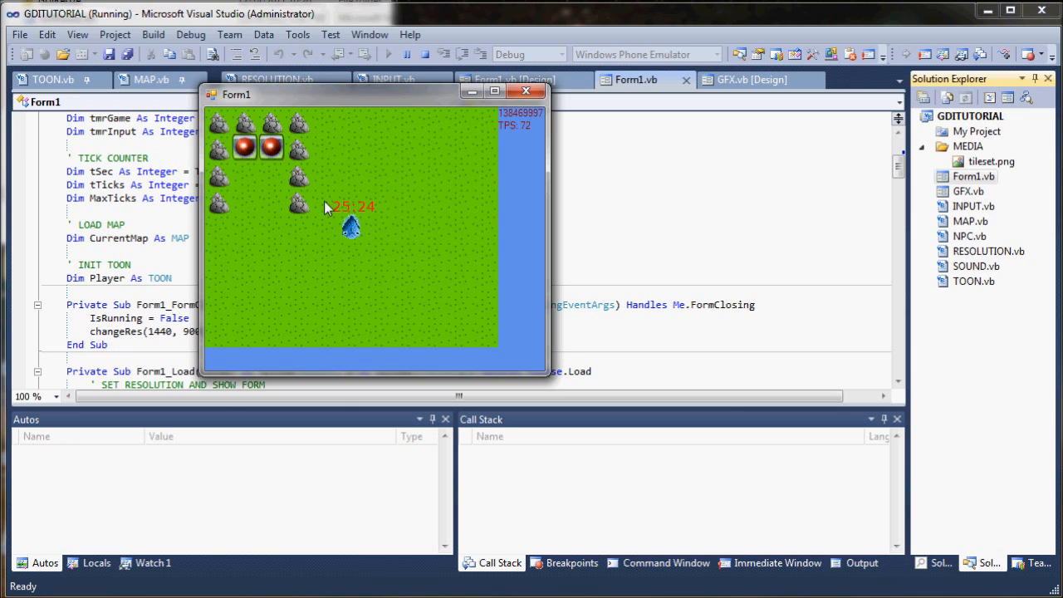
{"action": "mouse_move", "coordinate": [444, 188]}
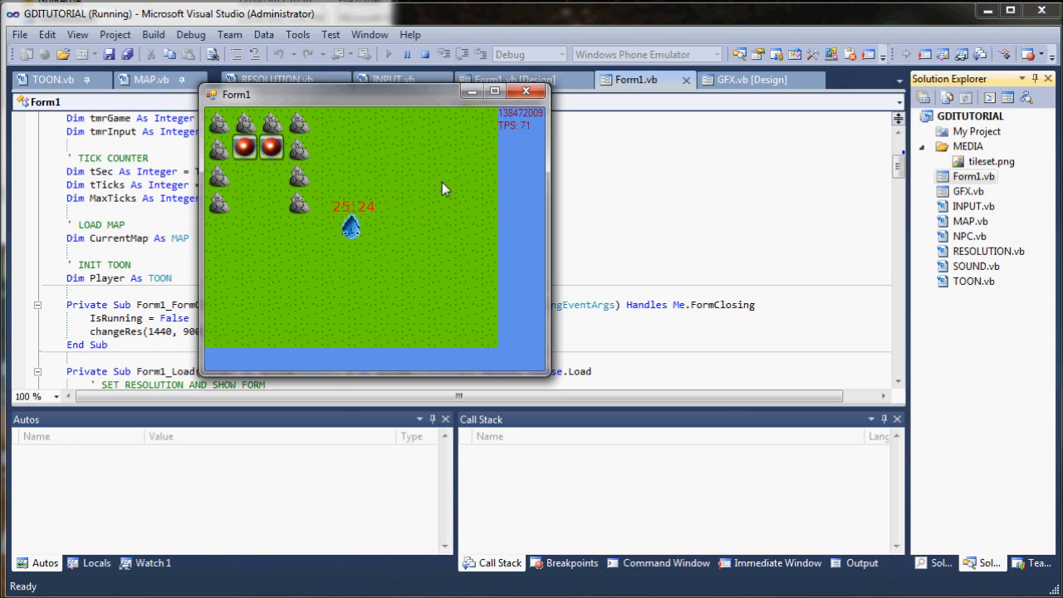
{"action": "mouse_move", "coordinate": [332, 184]}
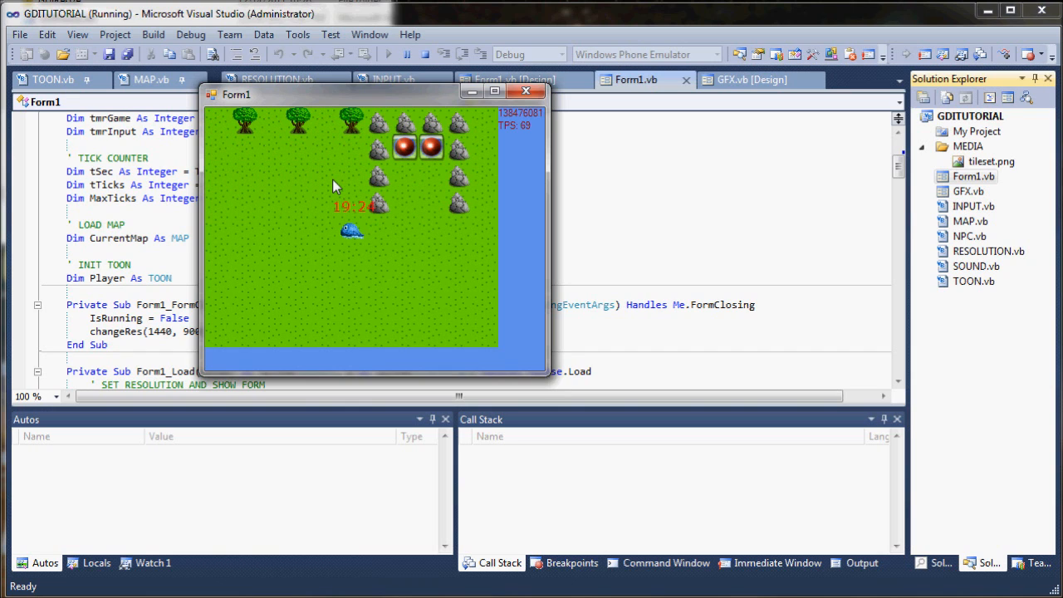
{"action": "mouse_move", "coordinate": [507, 135]}
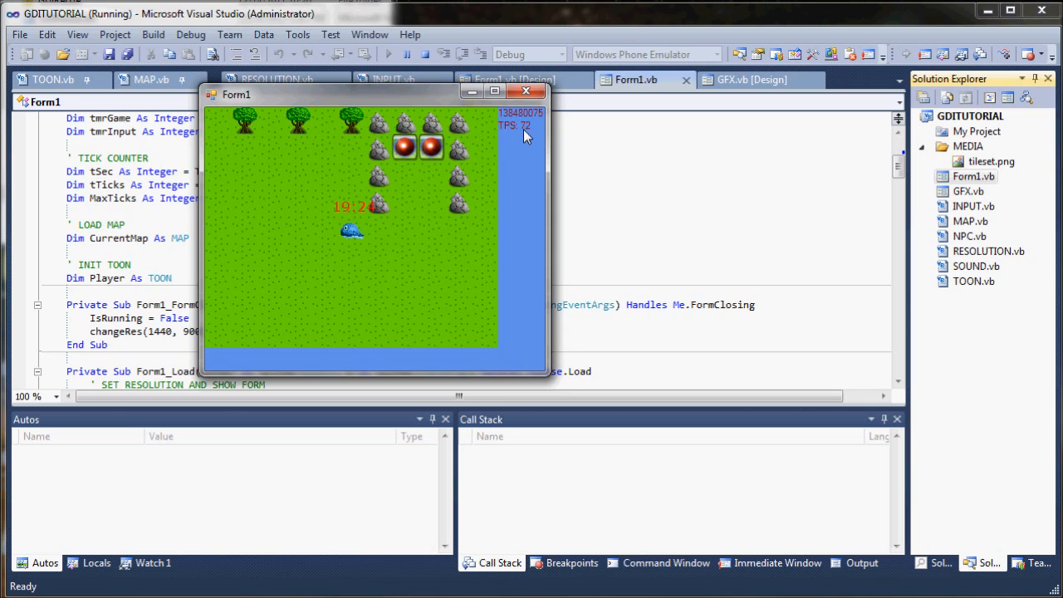
{"action": "mouse_move", "coordinate": [530, 135]}
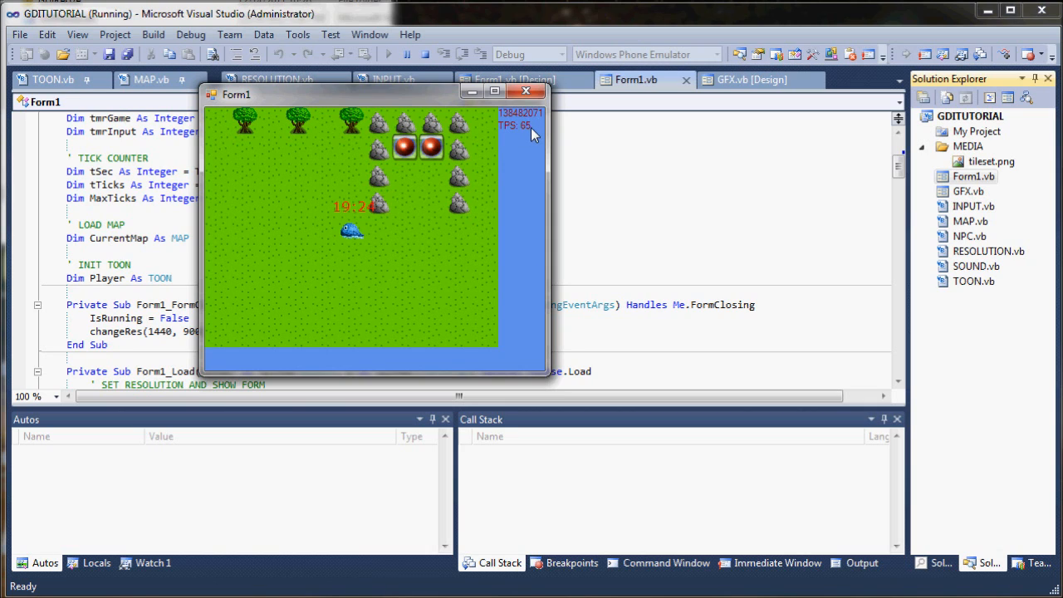
{"action": "mouse_move", "coordinate": [372, 127]}
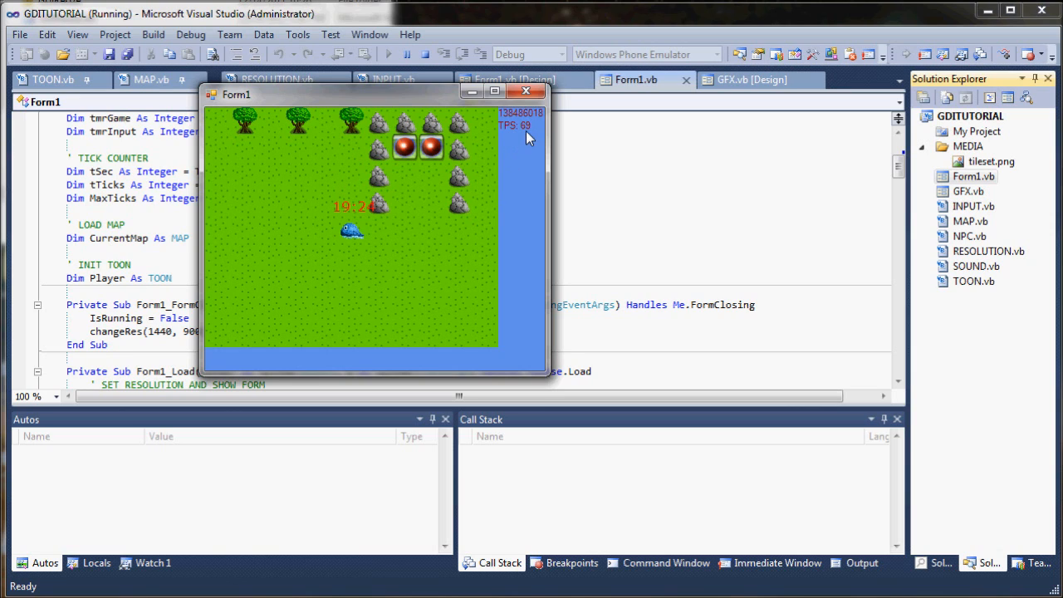
{"action": "mouse_move", "coordinate": [302, 104]}
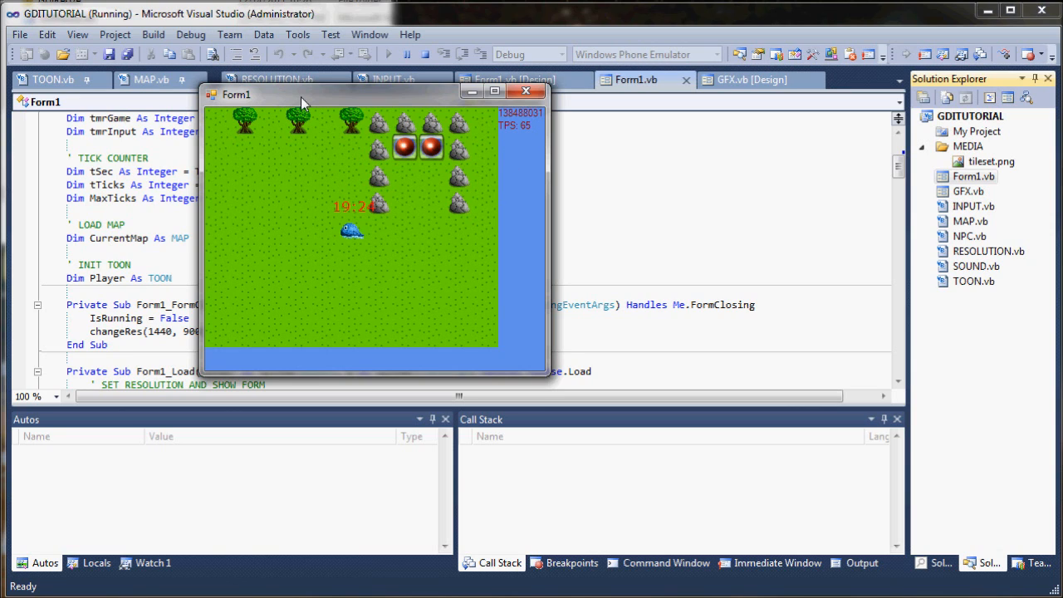
{"action": "mouse_move", "coordinate": [324, 256]}
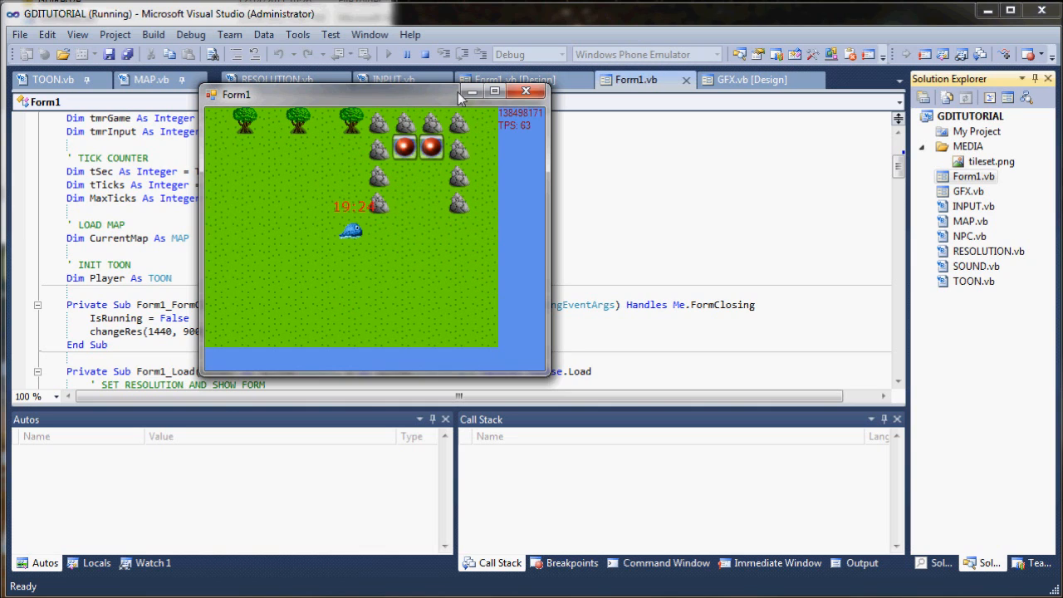
{"action": "mouse_move", "coordinate": [509, 165]}
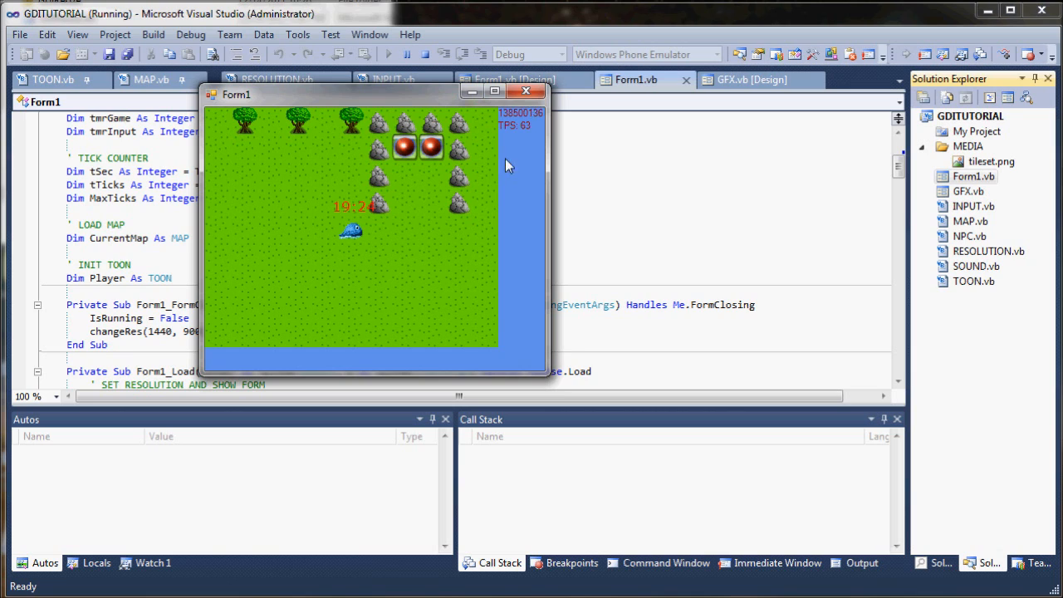
{"action": "mouse_move", "coordinate": [527, 144]}
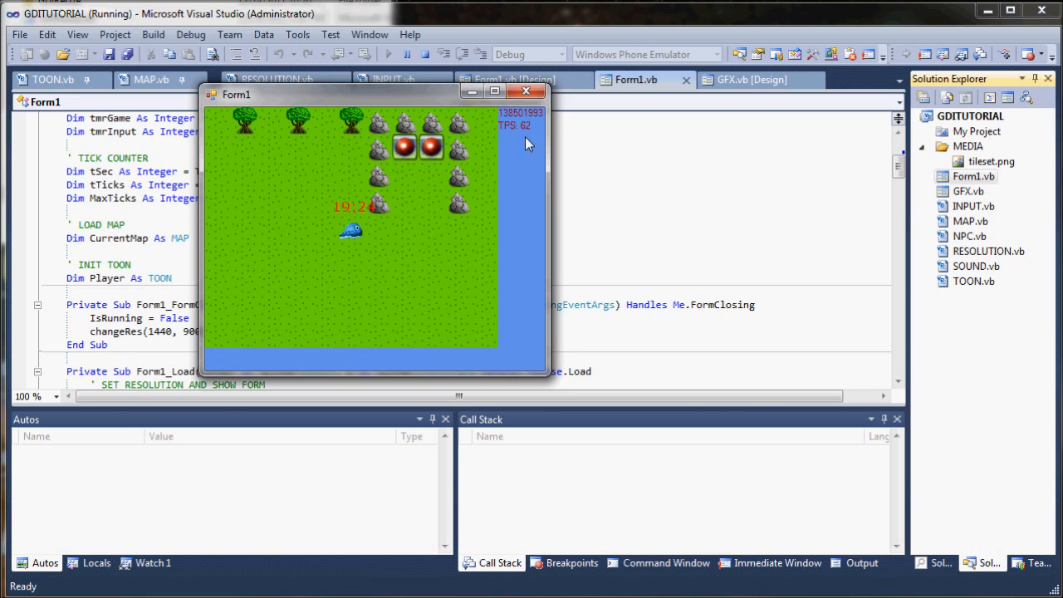
{"action": "mouse_move", "coordinate": [324, 214]}
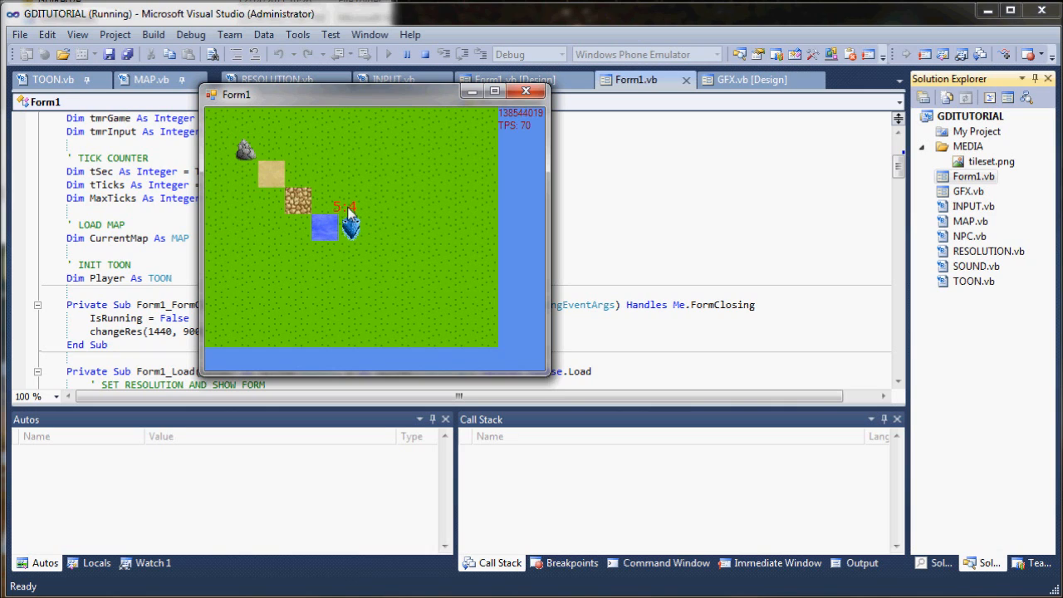
{"action": "mouse_move", "coordinate": [212, 118]}
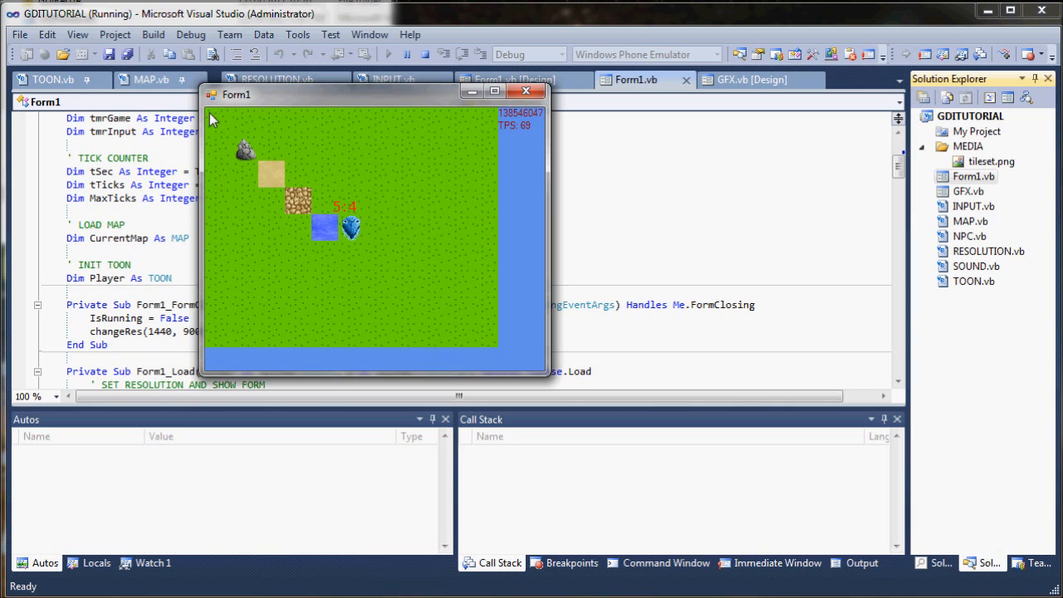
{"action": "mouse_move", "coordinate": [215, 137]}
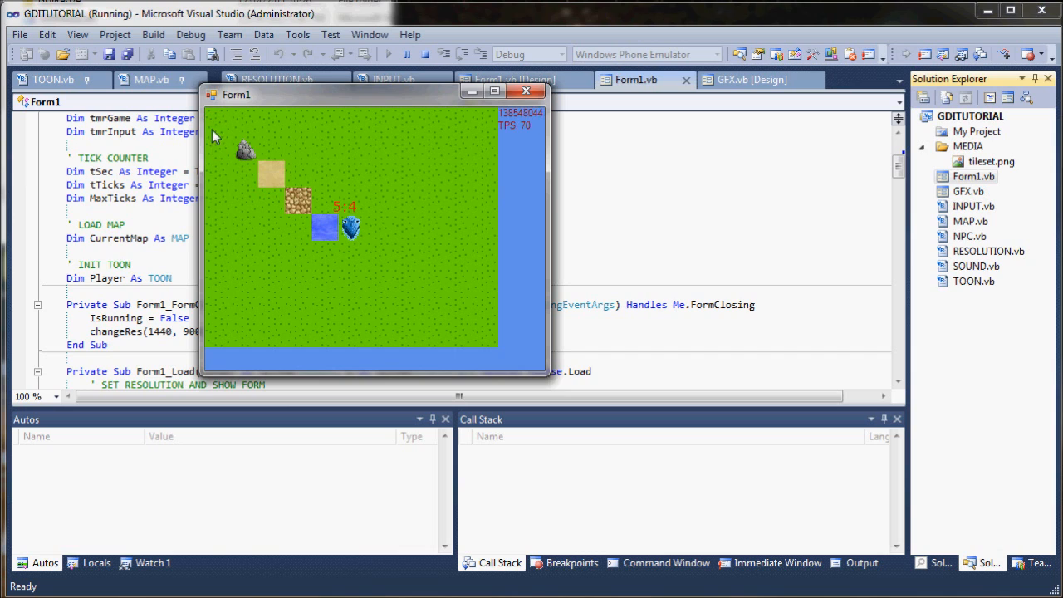
{"action": "mouse_move", "coordinate": [241, 141]}
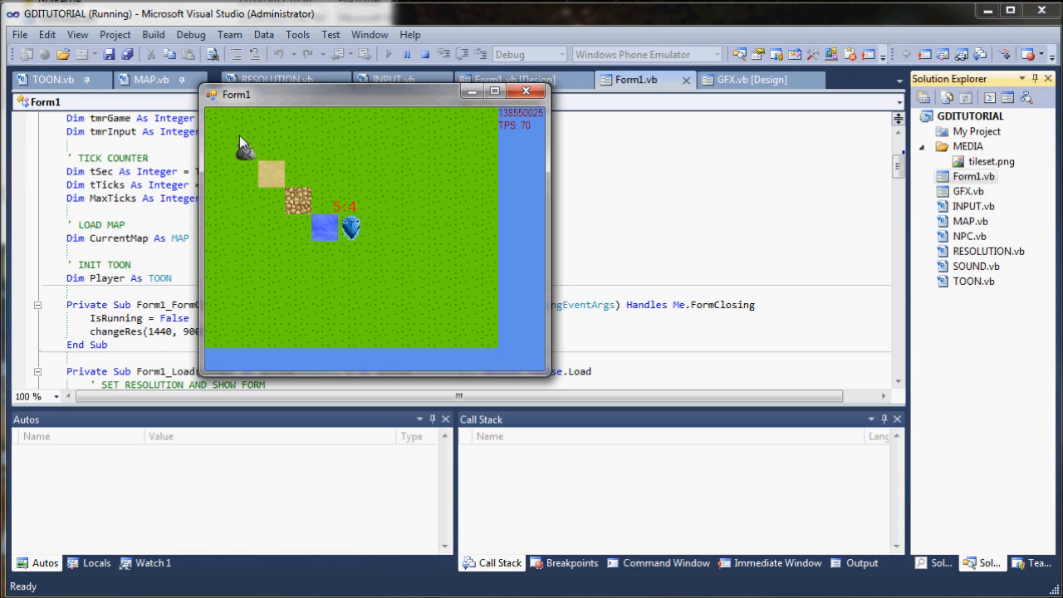
{"action": "mouse_move", "coordinate": [185, 131]}
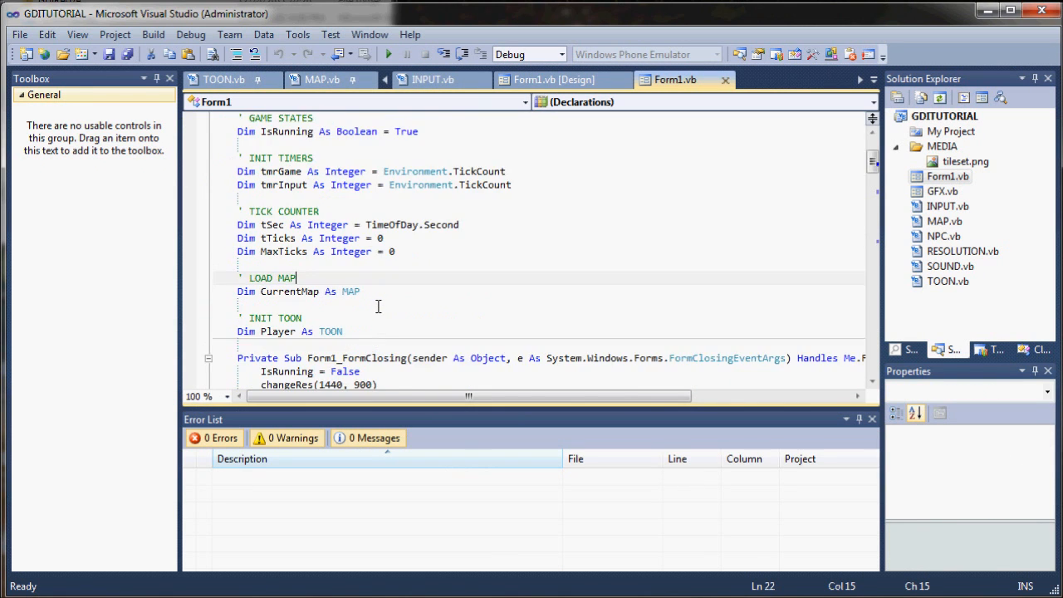
Open MAP.vb and select the overworld's 100-tile map size value
{"action": "scroll", "scroll_direction": "down", "scroll_amount": 3}
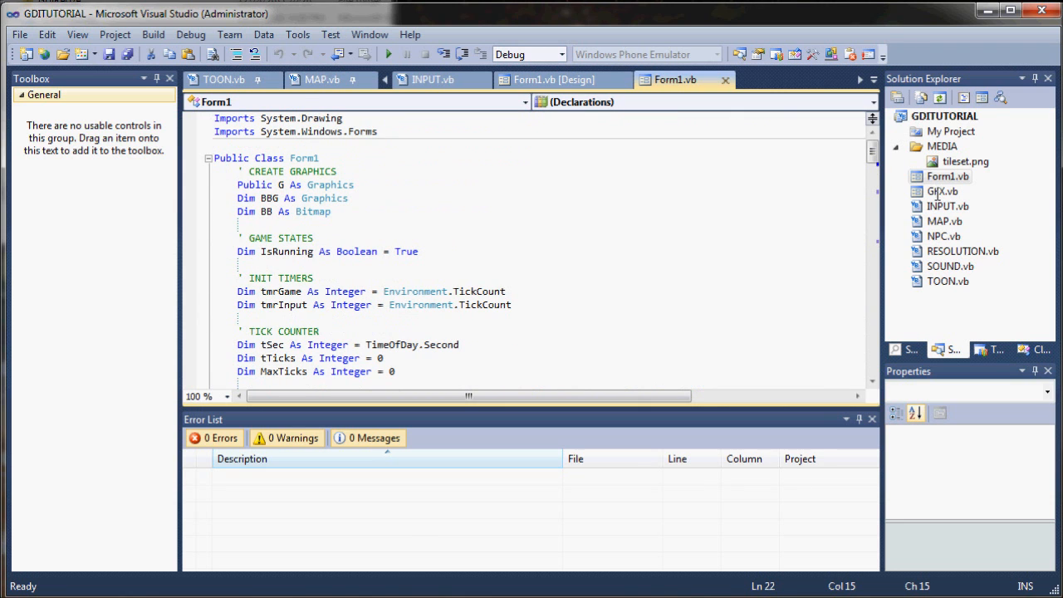
{"action": "left_click", "coordinate": [321, 79]}
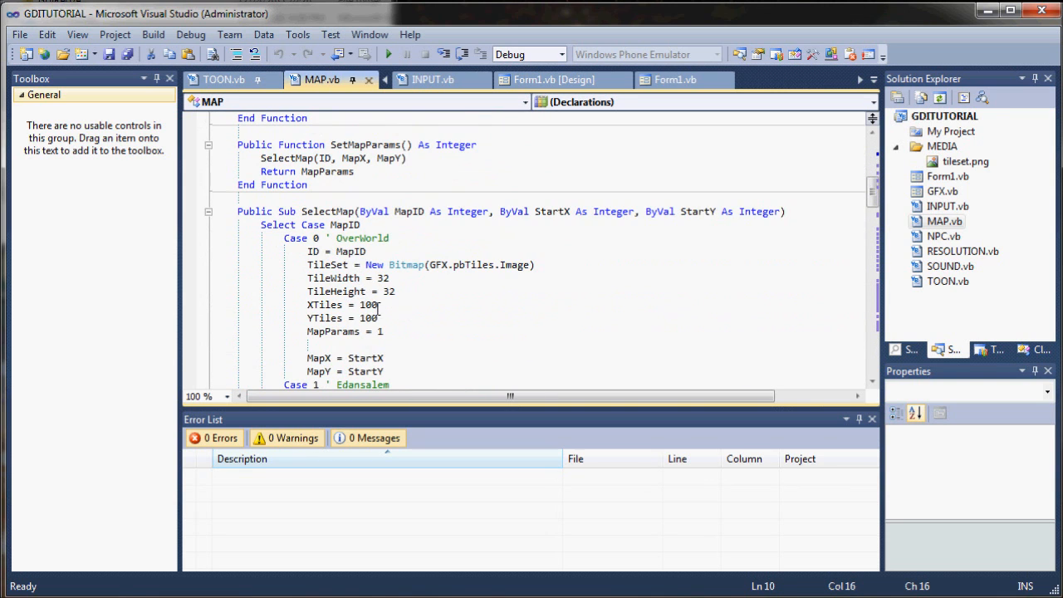
{"action": "double_click", "coordinate": [368, 304]}
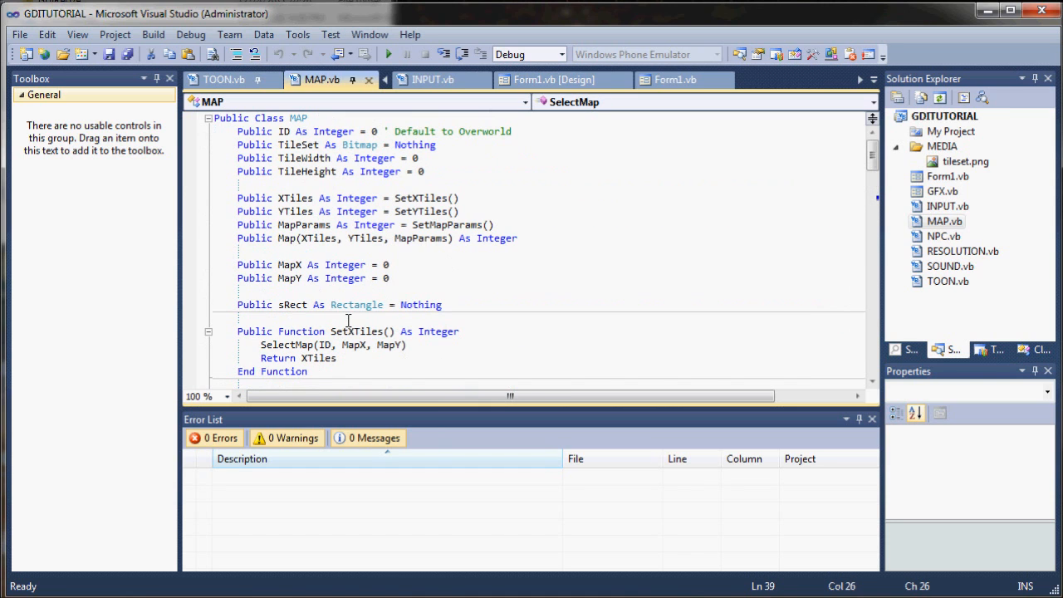
{"action": "mouse_move", "coordinate": [343, 271]}
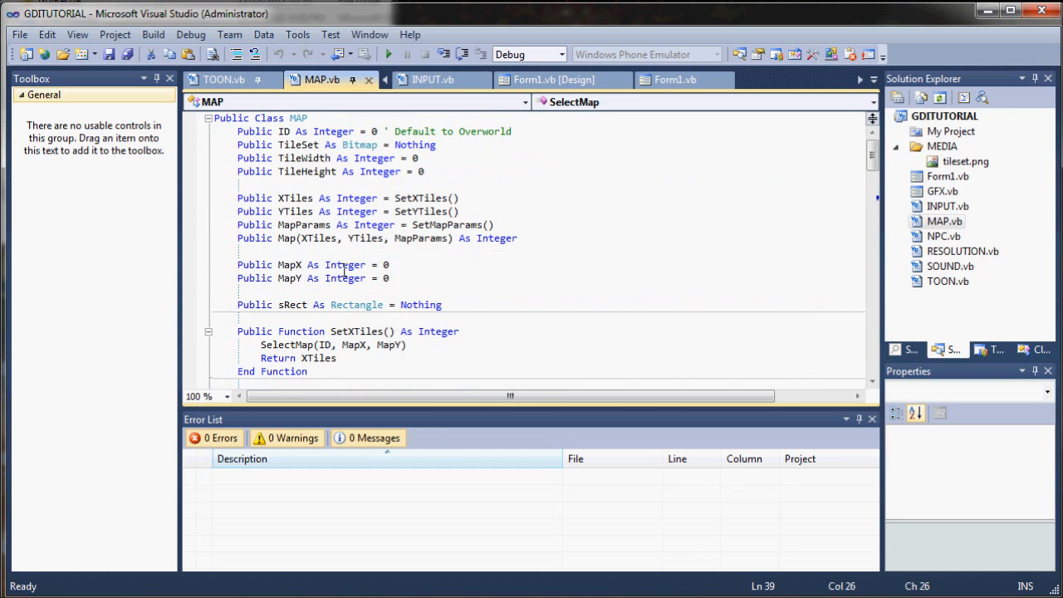
{"action": "scroll", "scroll_direction": "down", "scroll_amount": 3}
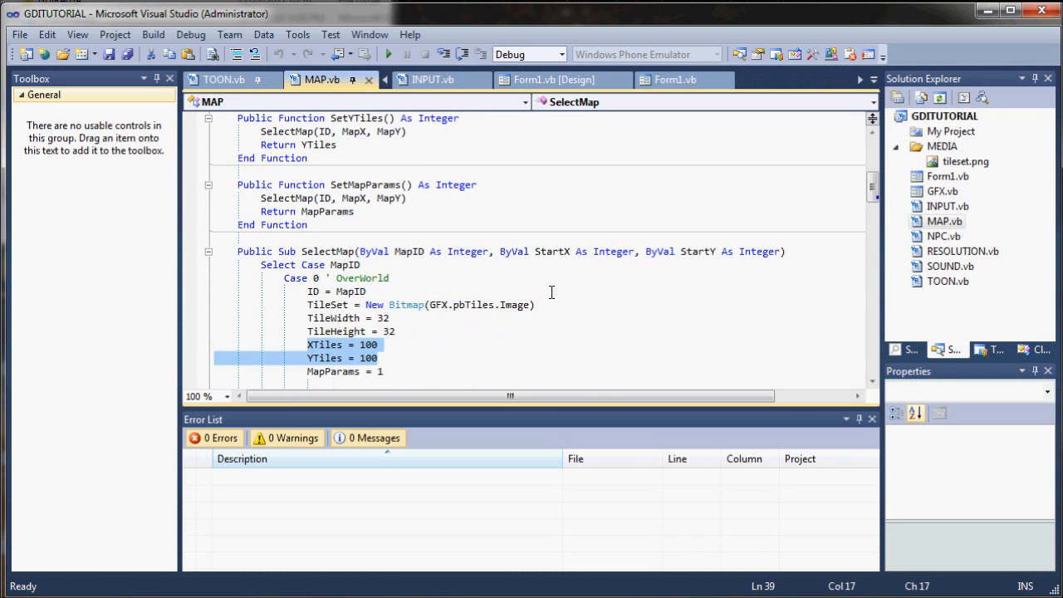
{"action": "scroll", "scroll_direction": "down", "scroll_amount": 3}
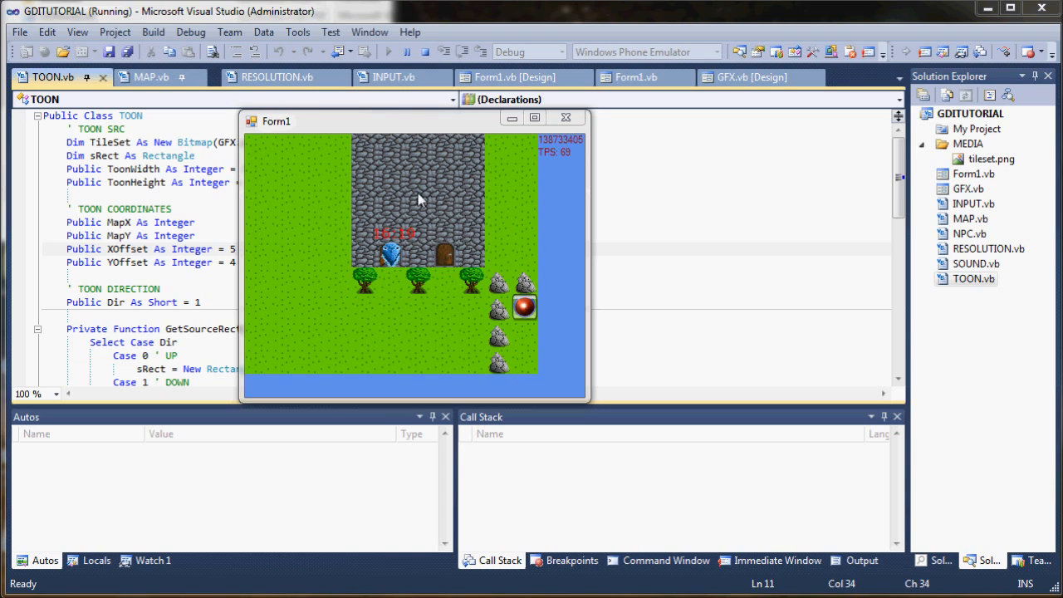
{"action": "mouse_move", "coordinate": [396, 192]}
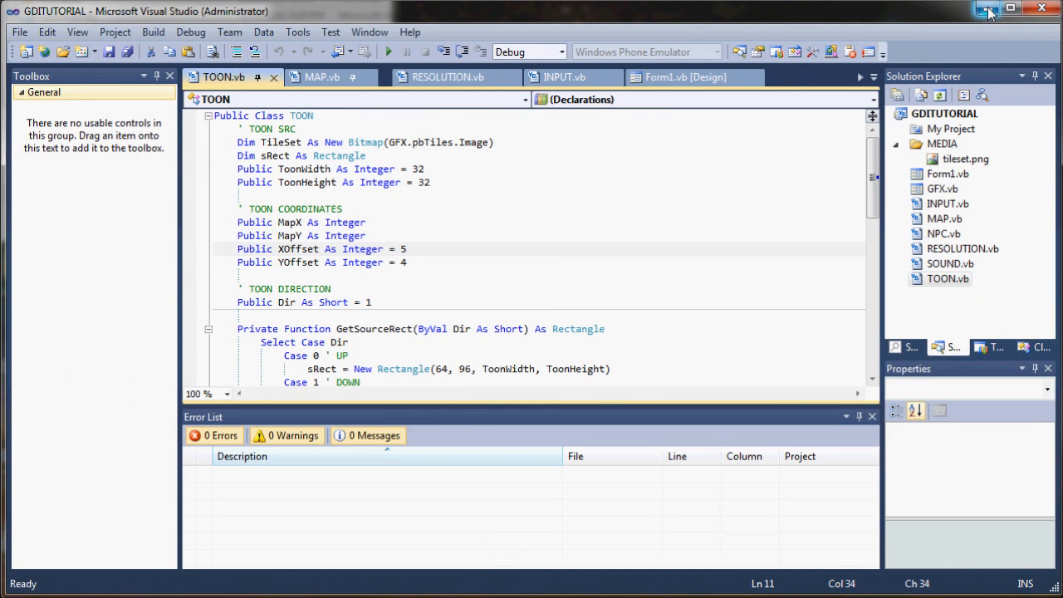
{"action": "mouse_move", "coordinate": [991, 13]}
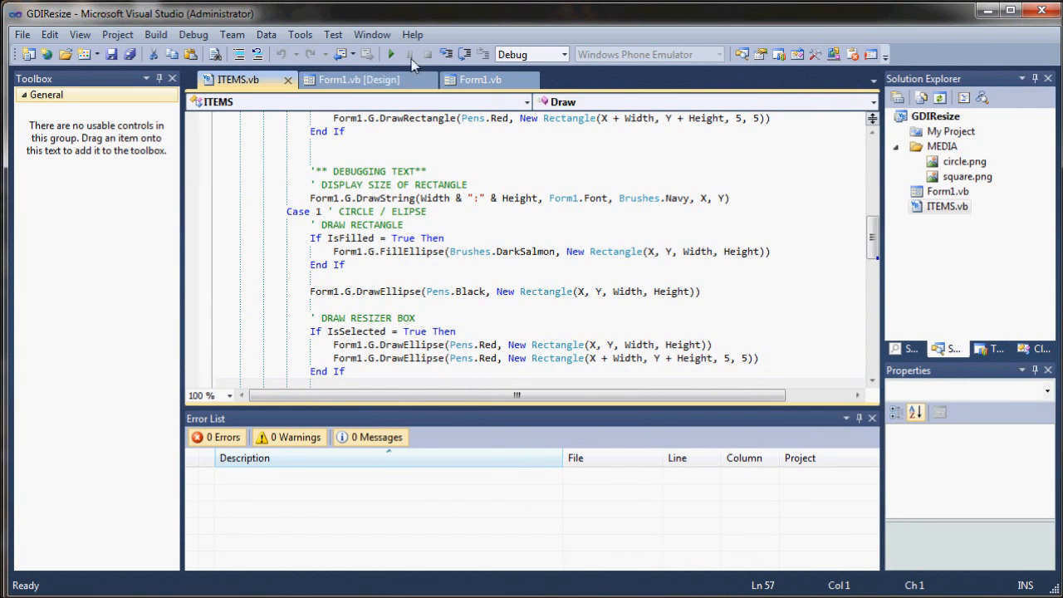
{"action": "mouse_move", "coordinate": [391, 54]}
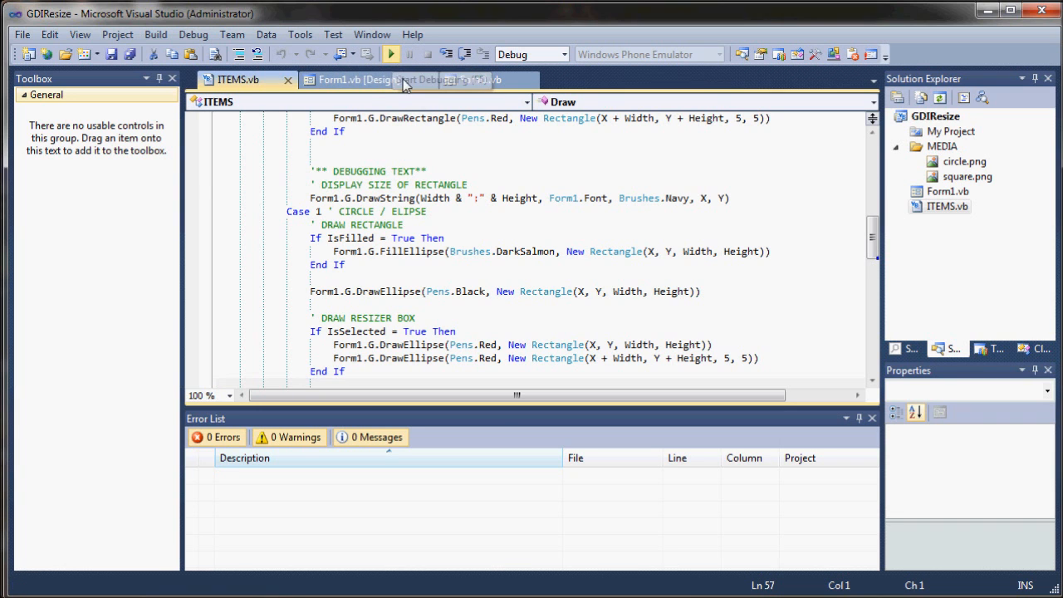
Run GDIResize, centre the form and drag the blue square toward the top-left
{"action": "left_click", "coordinate": [390, 53]}
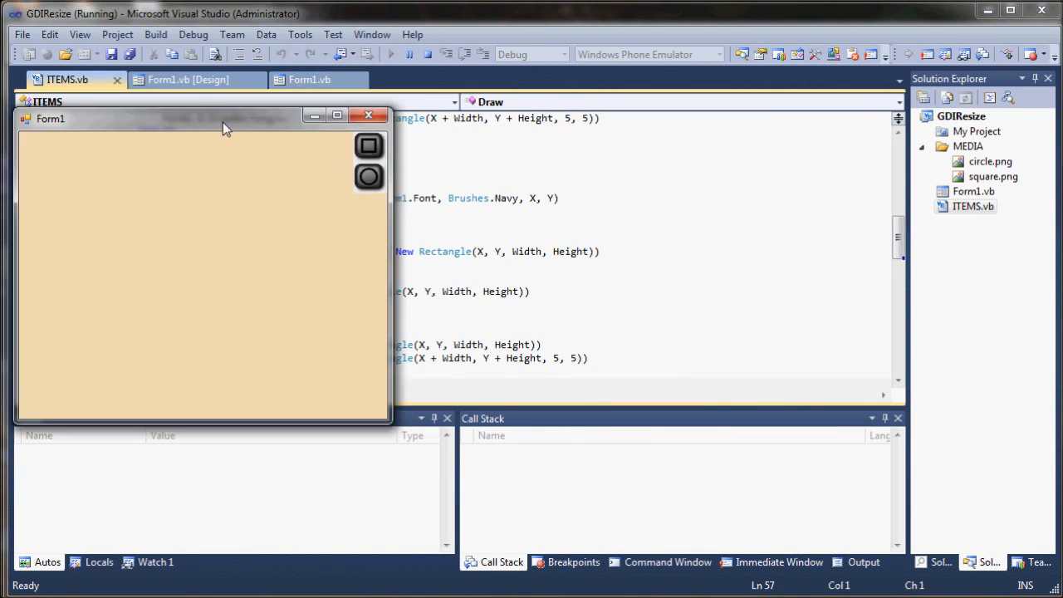
{"action": "left_click_drag", "start_coordinate": [220, 117], "coordinate": [378, 95]}
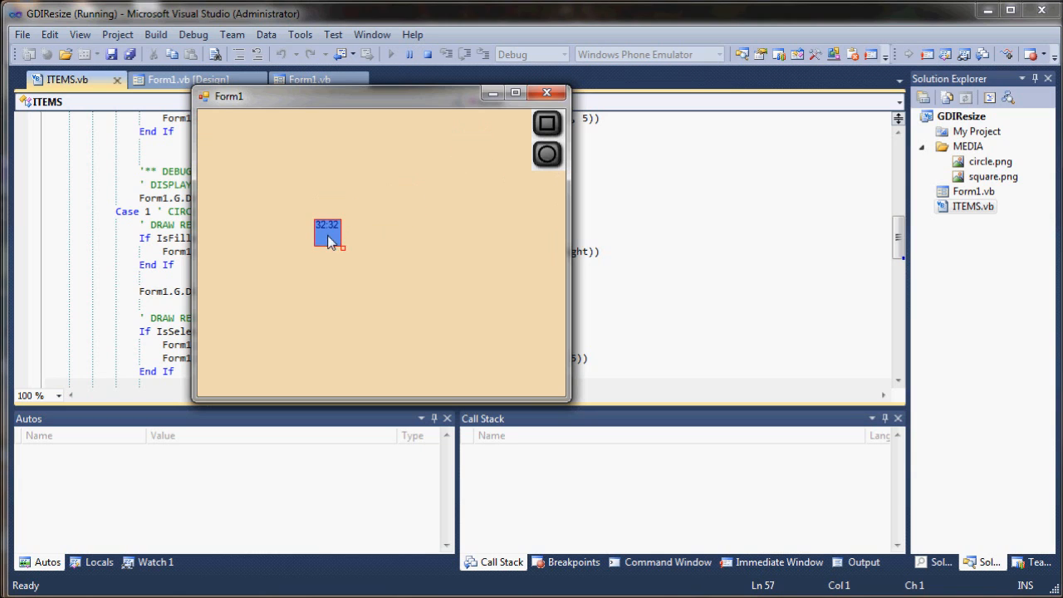
{"action": "left_click_drag", "start_coordinate": [327, 235], "coordinate": [362, 206]}
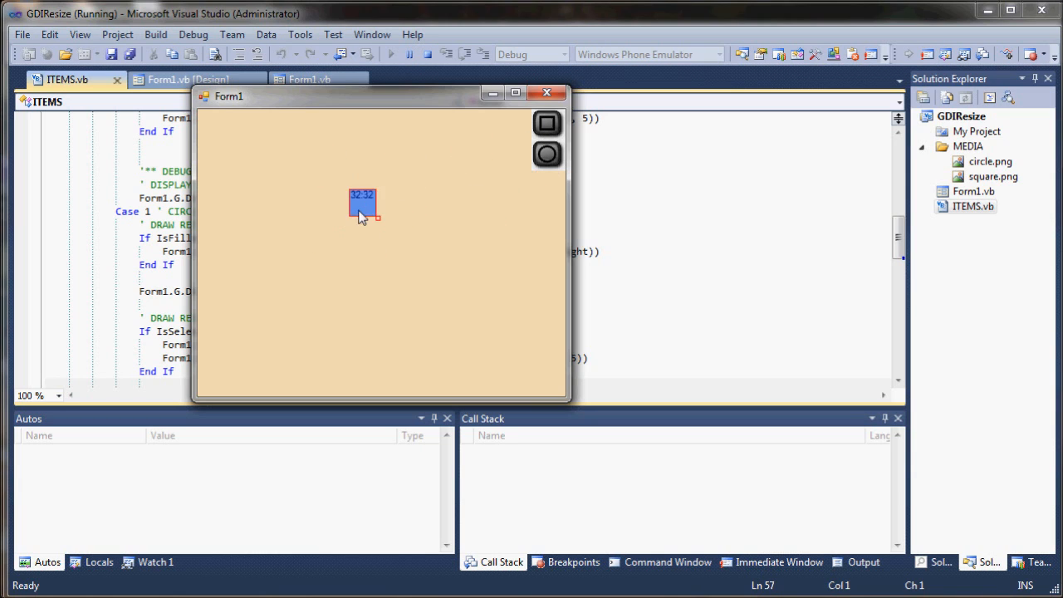
{"action": "left_click_drag", "start_coordinate": [363, 205], "coordinate": [259, 164]}
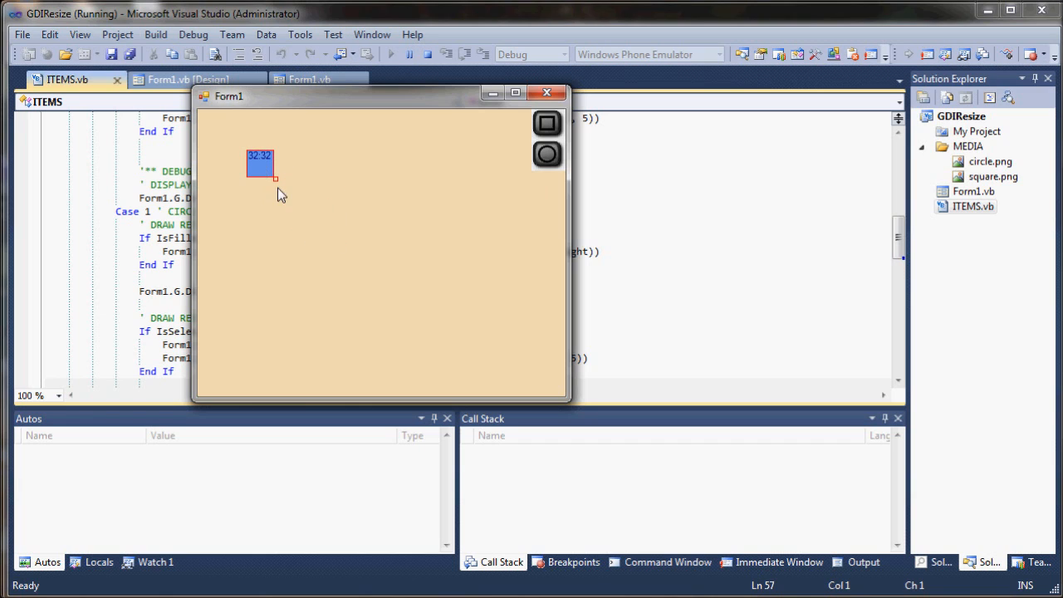
Resize the square to 107 by 103, move it top-left, and add a circle
{"action": "left_click_drag", "start_coordinate": [275, 178], "coordinate": [278, 184]}
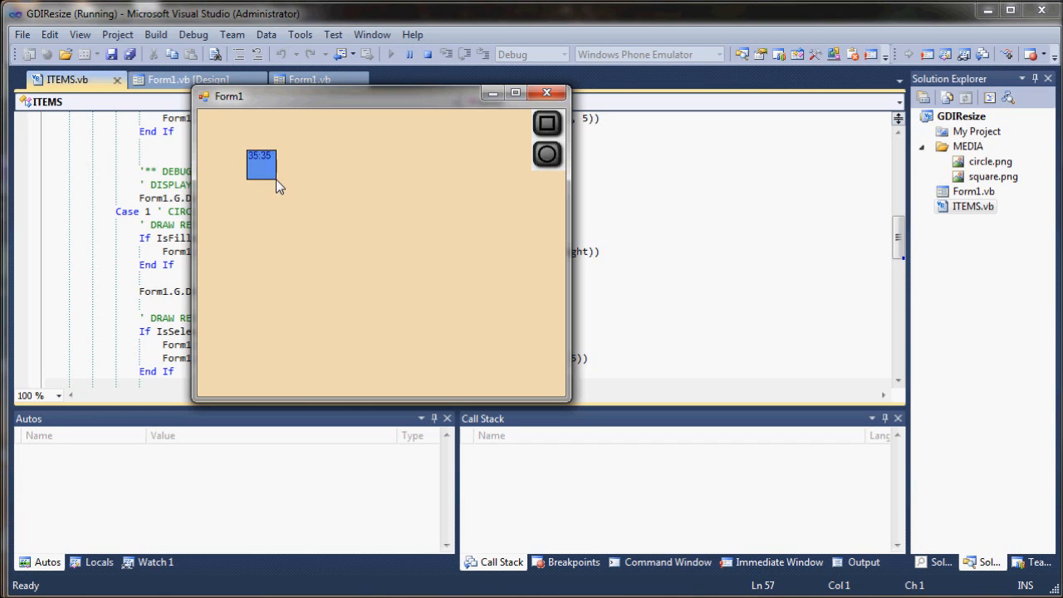
{"action": "left_click_drag", "start_coordinate": [278, 179], "coordinate": [309, 247]}
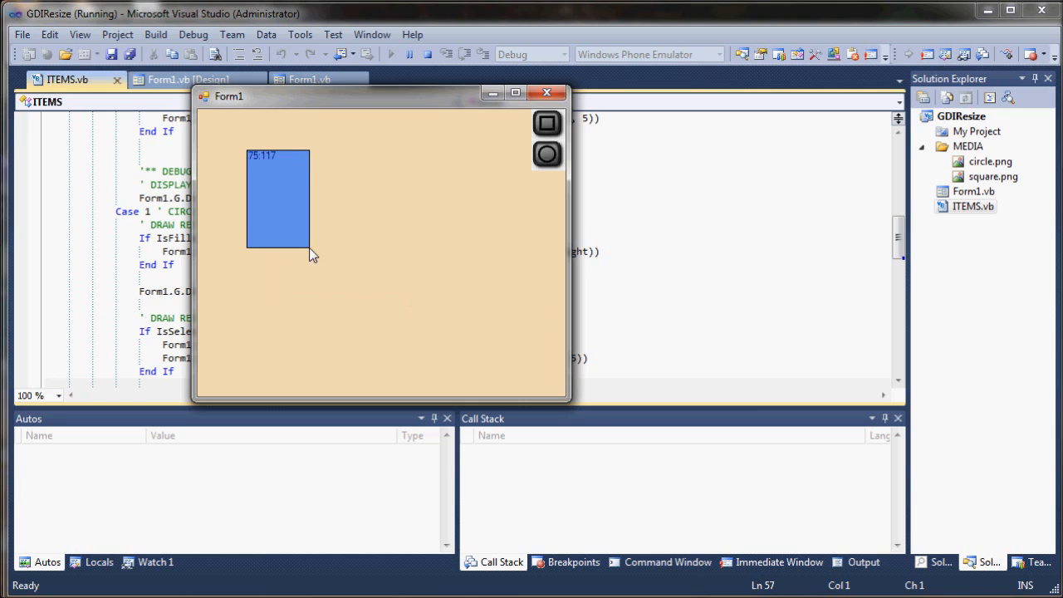
{"action": "left_click_drag", "start_coordinate": [307, 253], "coordinate": [337, 238]}
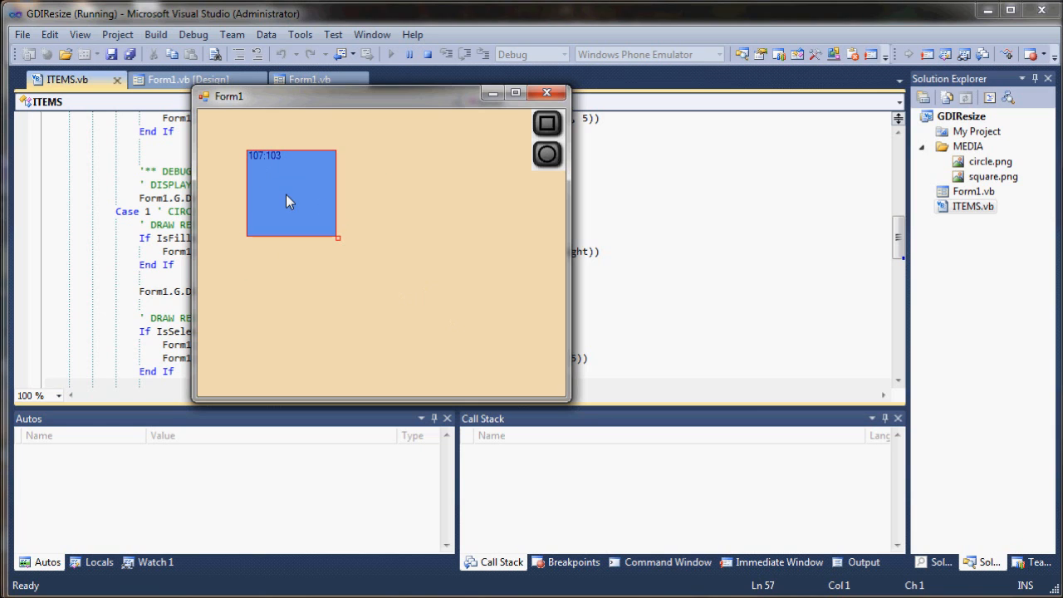
{"action": "left_click_drag", "start_coordinate": [291, 199], "coordinate": [302, 200]}
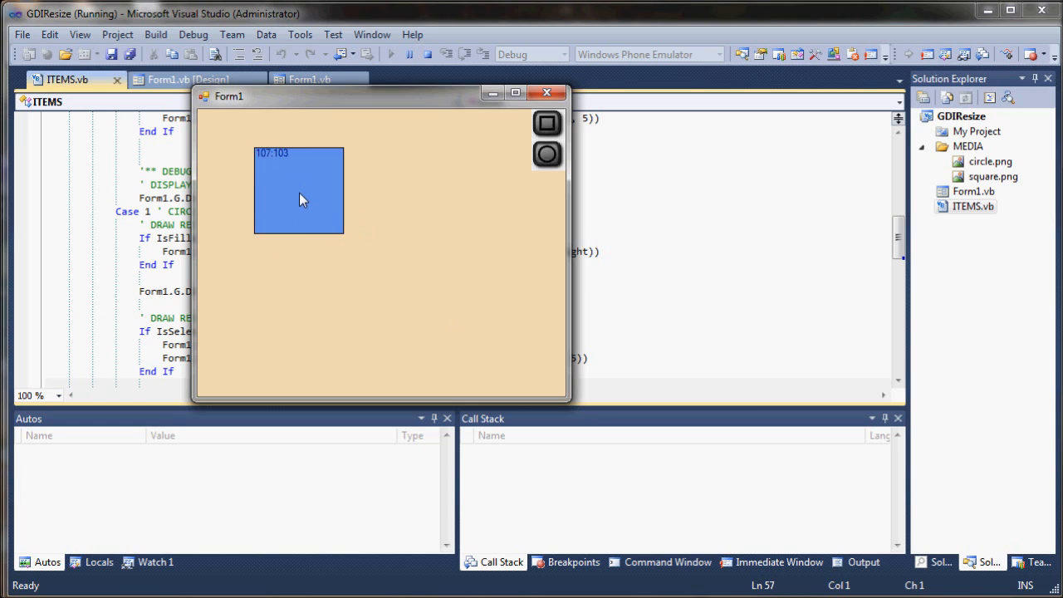
{"action": "left_click_drag", "start_coordinate": [299, 199], "coordinate": [274, 170]}
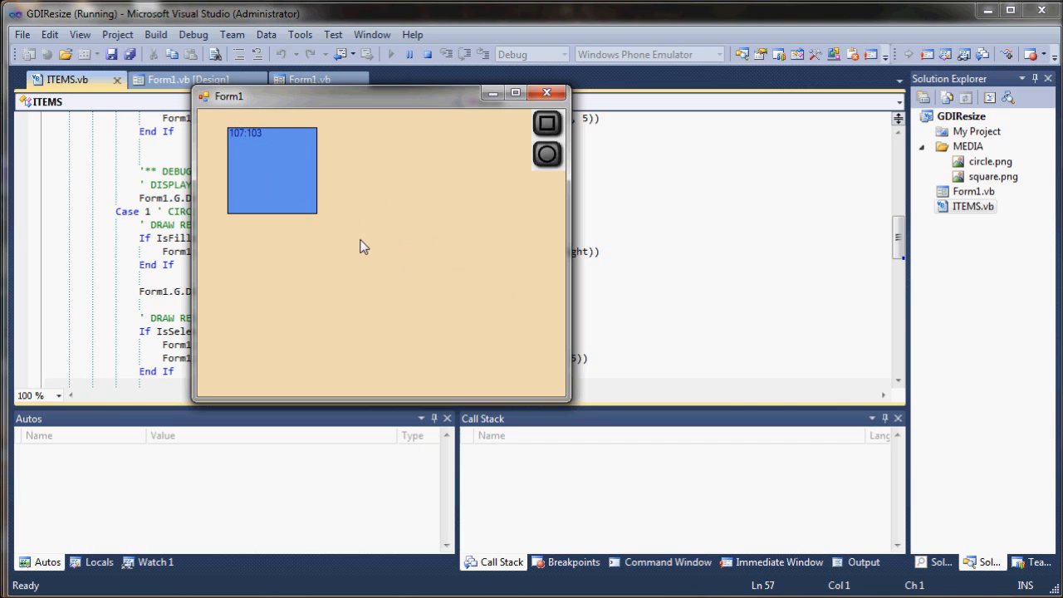
{"action": "left_click", "coordinate": [350, 245]}
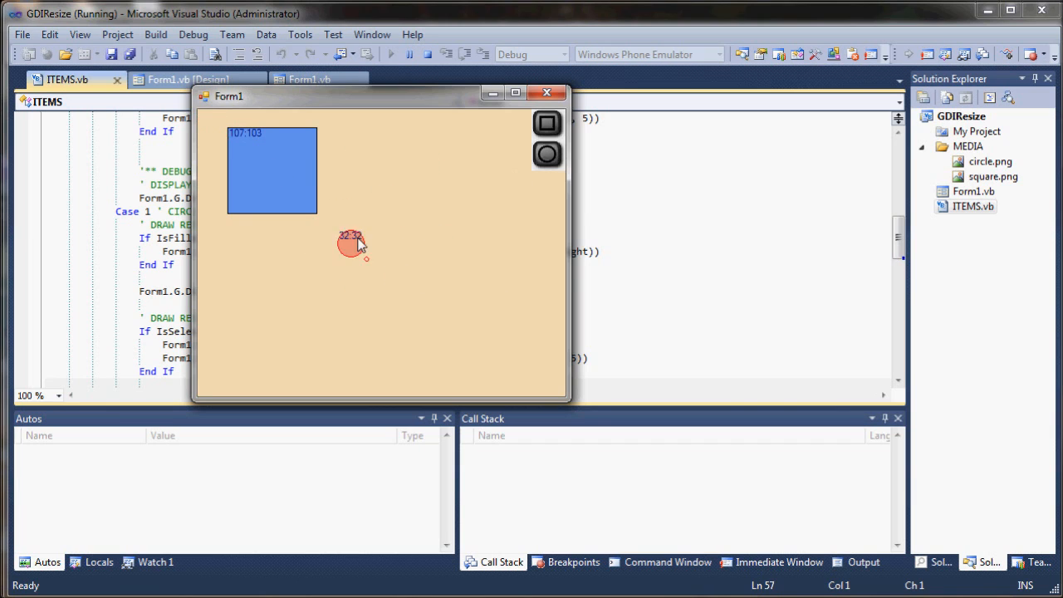
Move the small circle up beside the square and enlarge it to about 174 by 173
{"action": "left_click_drag", "start_coordinate": [349, 244], "coordinate": [364, 170]}
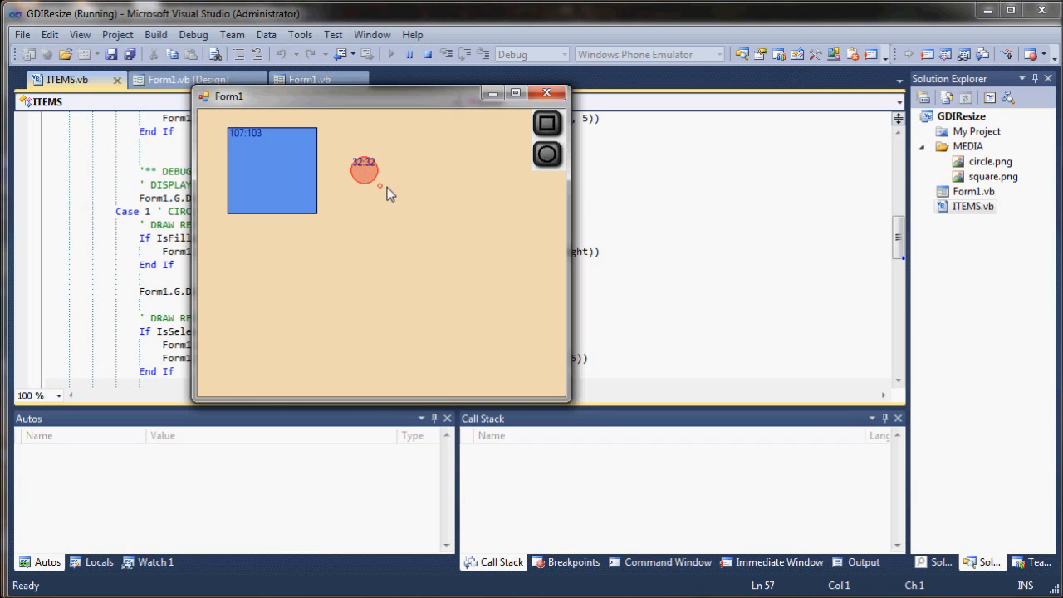
{"action": "left_click_drag", "start_coordinate": [379, 184], "coordinate": [484, 278]}
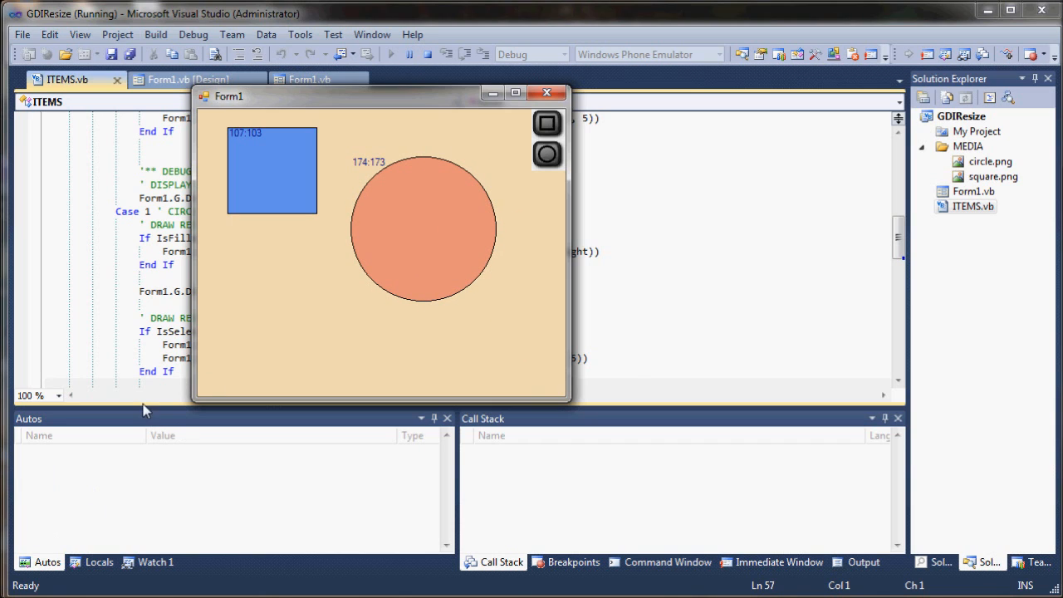
{"action": "mouse_move", "coordinate": [417, 197]}
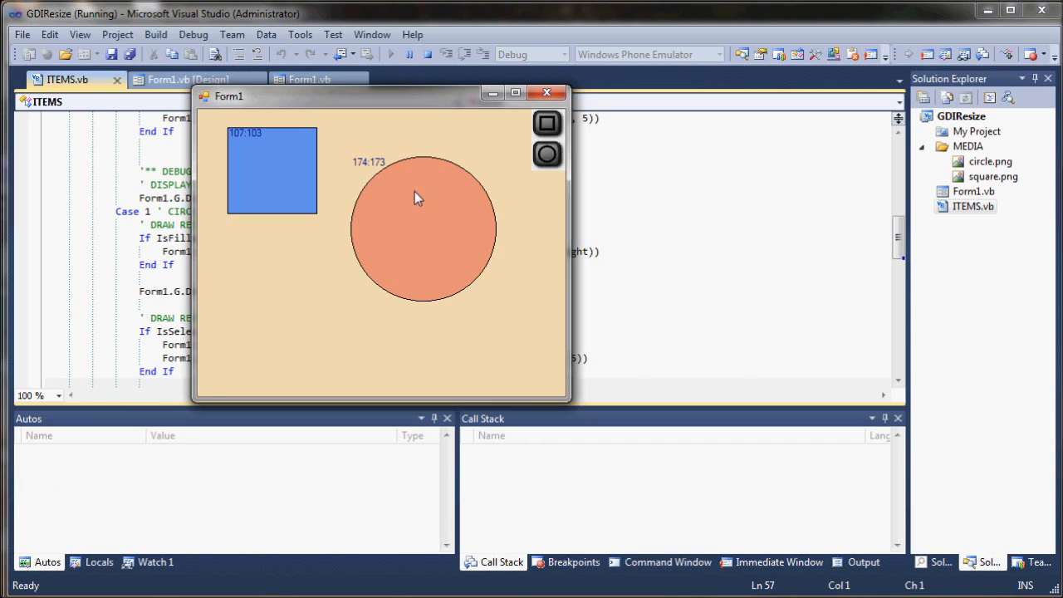
{"action": "mouse_move", "coordinate": [474, 183]}
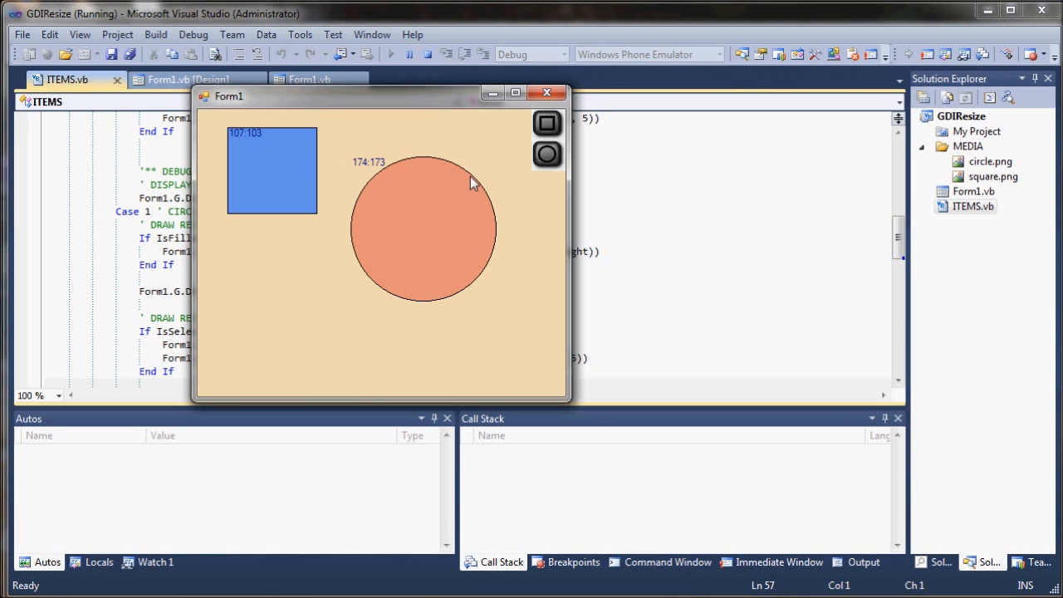
{"action": "mouse_move", "coordinate": [333, 147]}
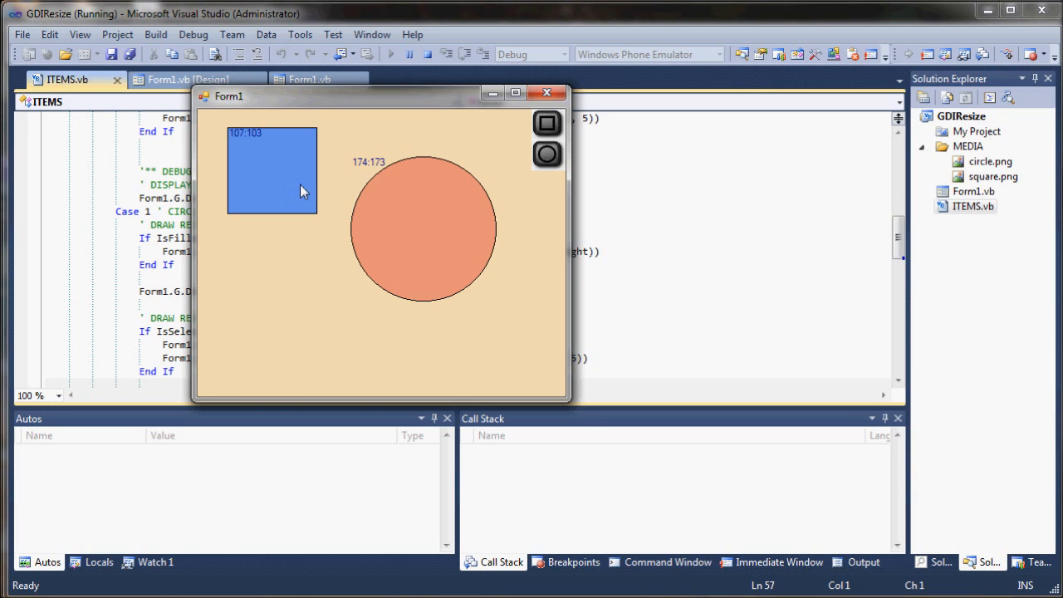
{"action": "mouse_move", "coordinate": [523, 135]}
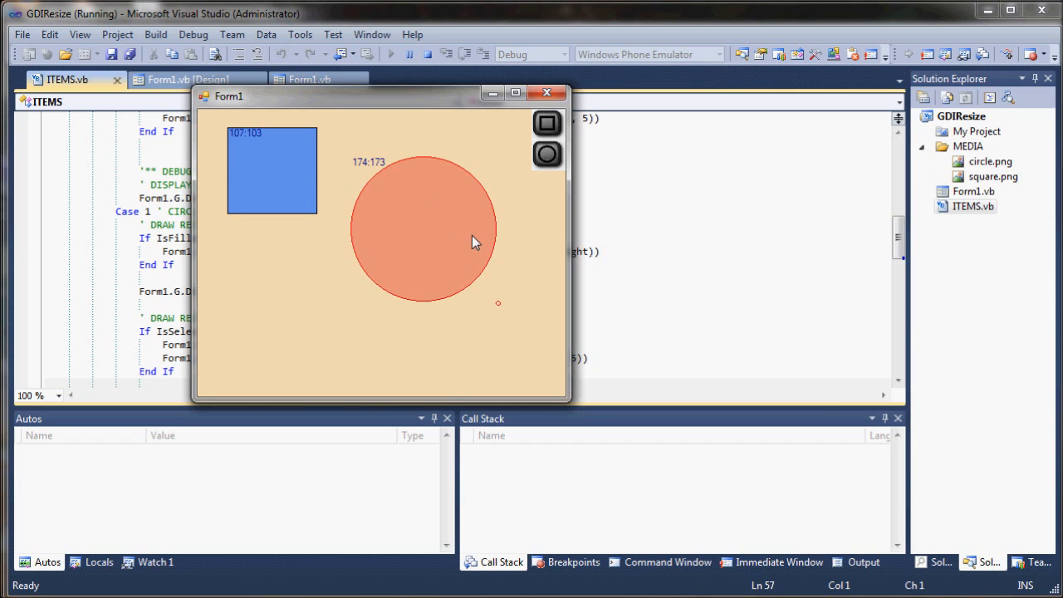
{"action": "mouse_move", "coordinate": [500, 309]}
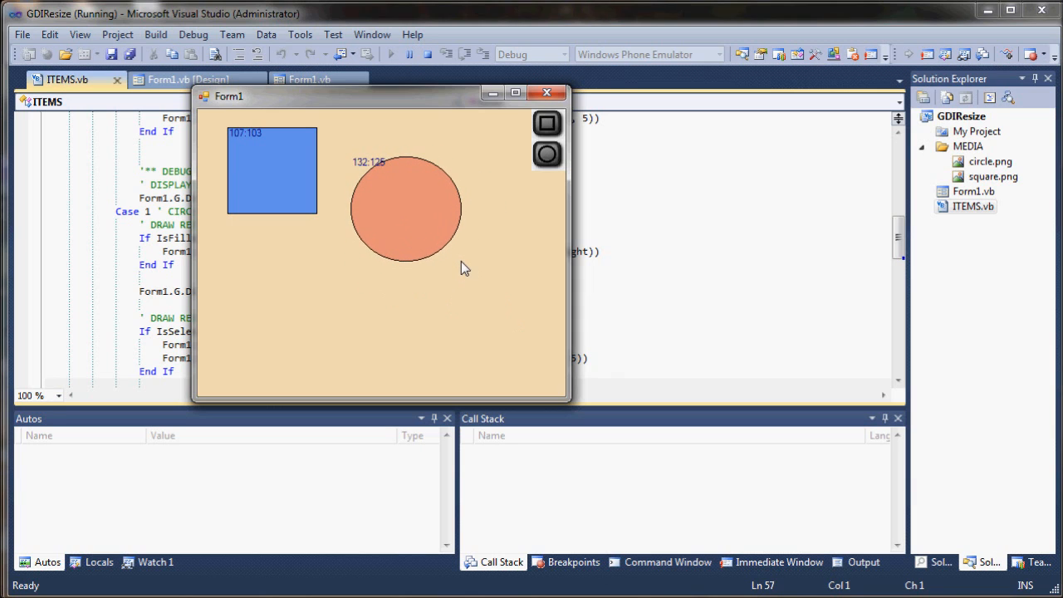
Select the blue square and drag the circle over it and back off
{"action": "left_click", "coordinate": [271, 170]}
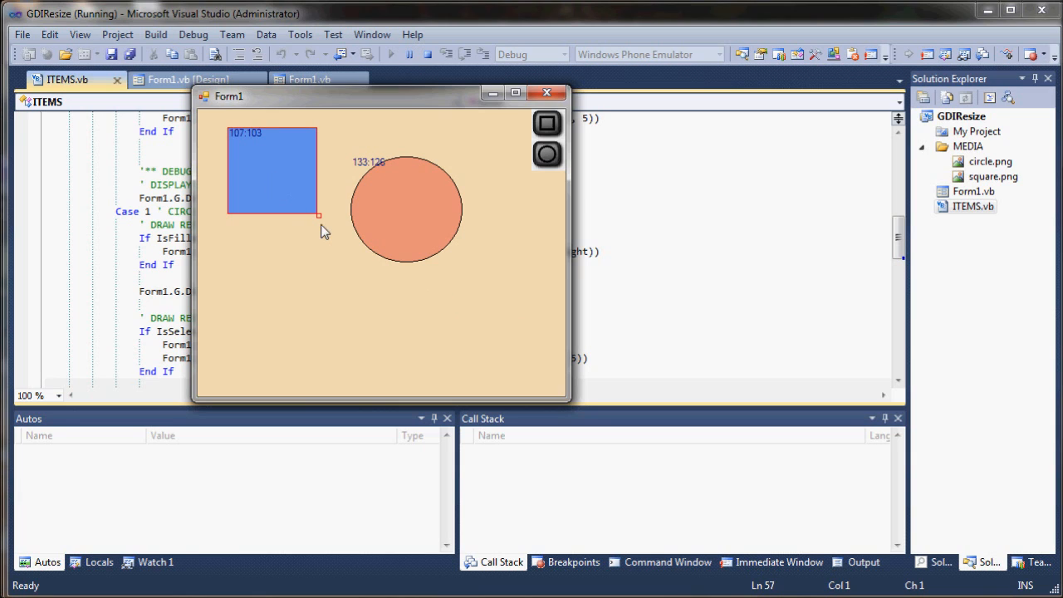
{"action": "mouse_move", "coordinate": [295, 193]}
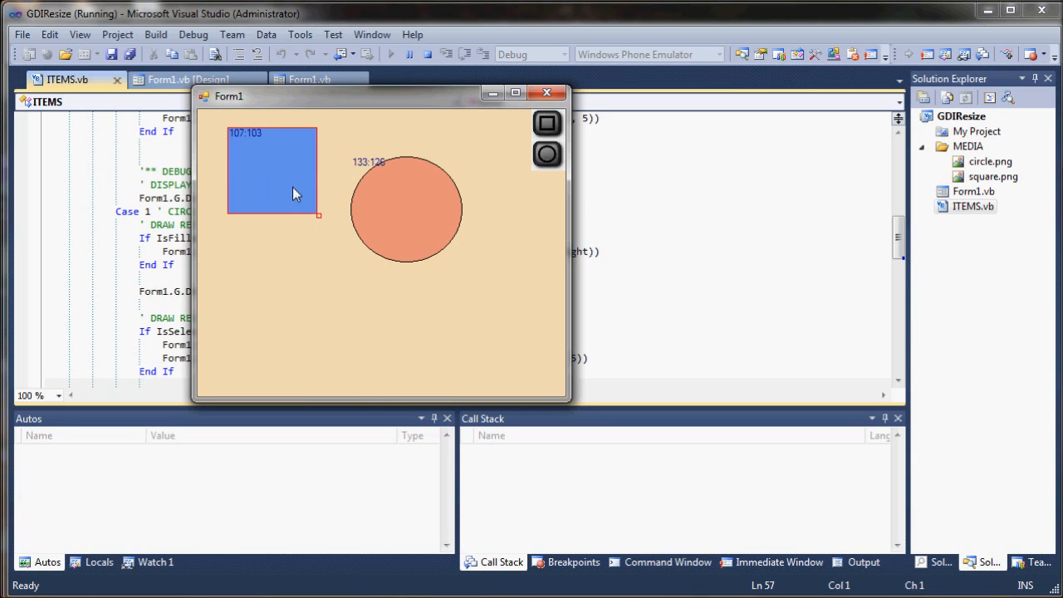
{"action": "mouse_move", "coordinate": [307, 230]}
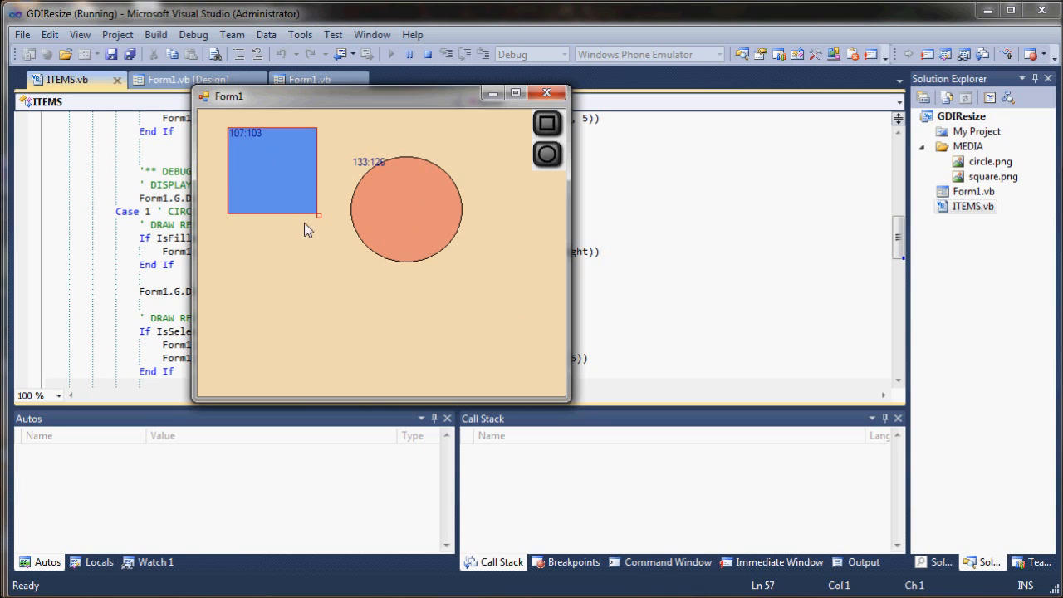
{"action": "left_click_drag", "start_coordinate": [272, 170], "coordinate": [349, 249]}
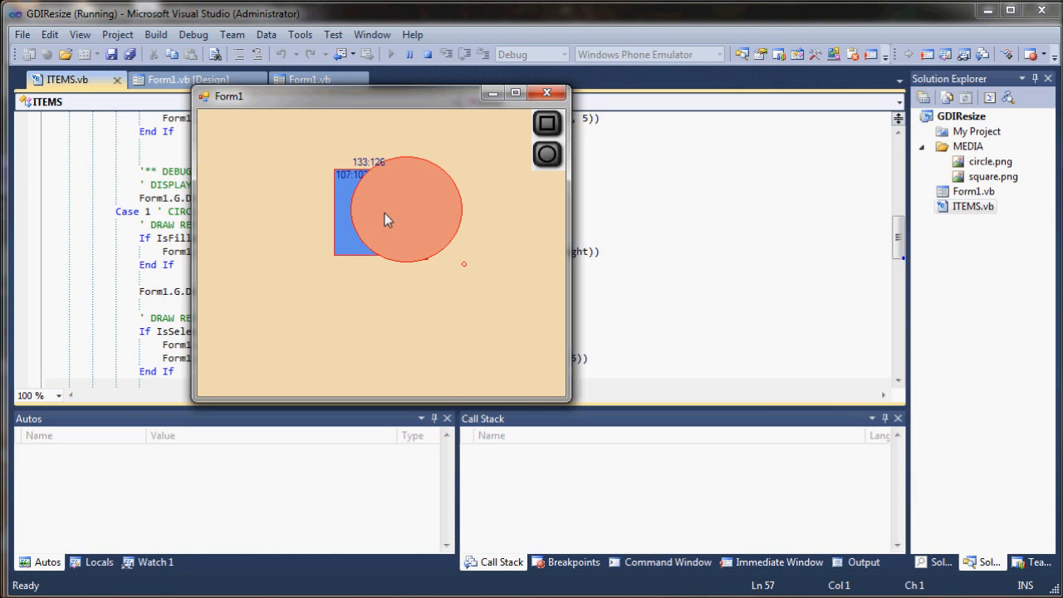
{"action": "mouse_move", "coordinate": [349, 185]}
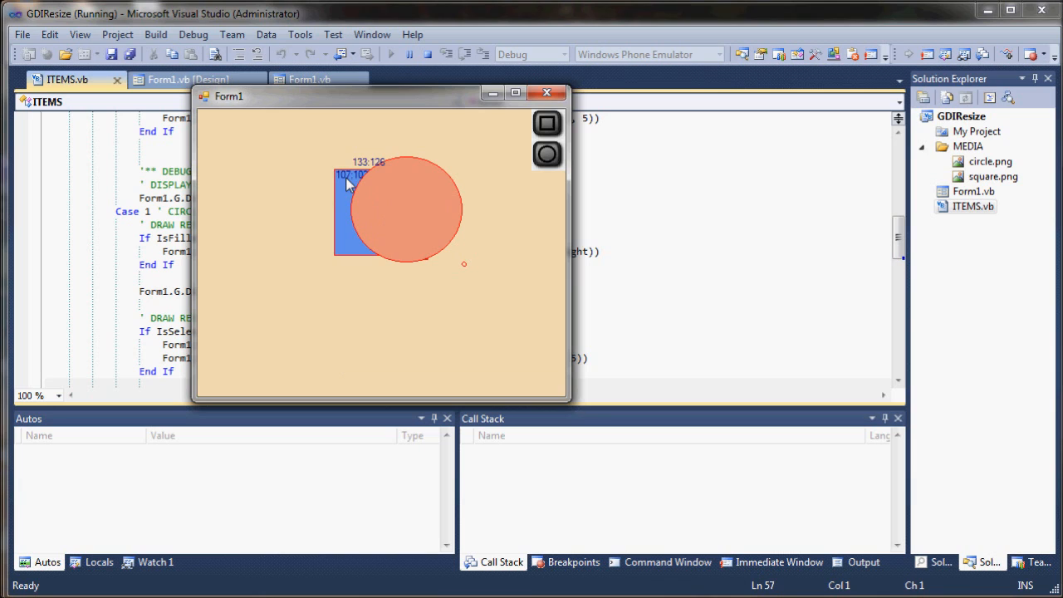
{"action": "mouse_move", "coordinate": [351, 272]}
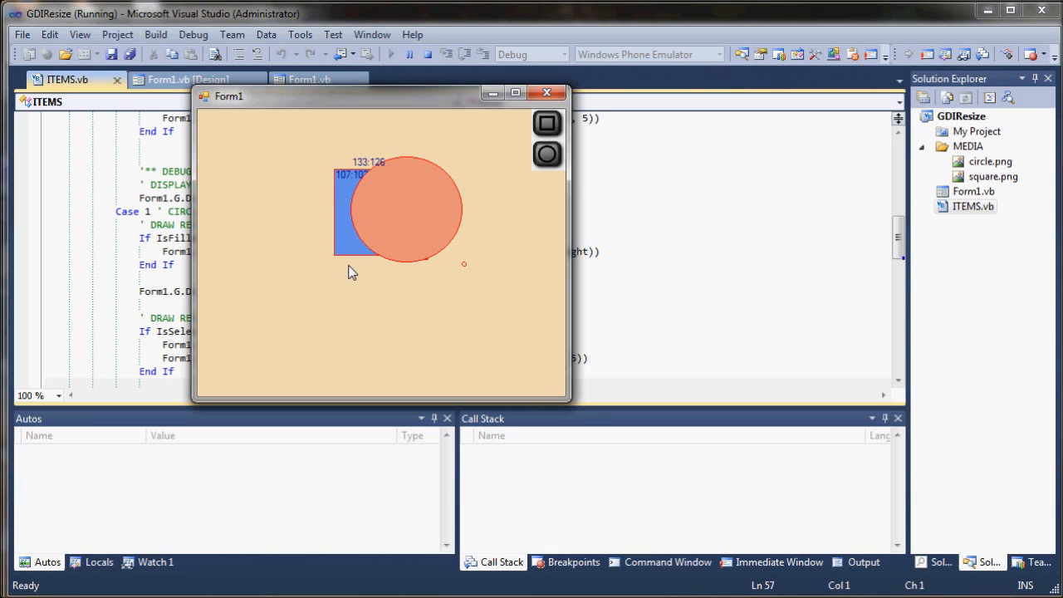
{"action": "mouse_move", "coordinate": [378, 264]}
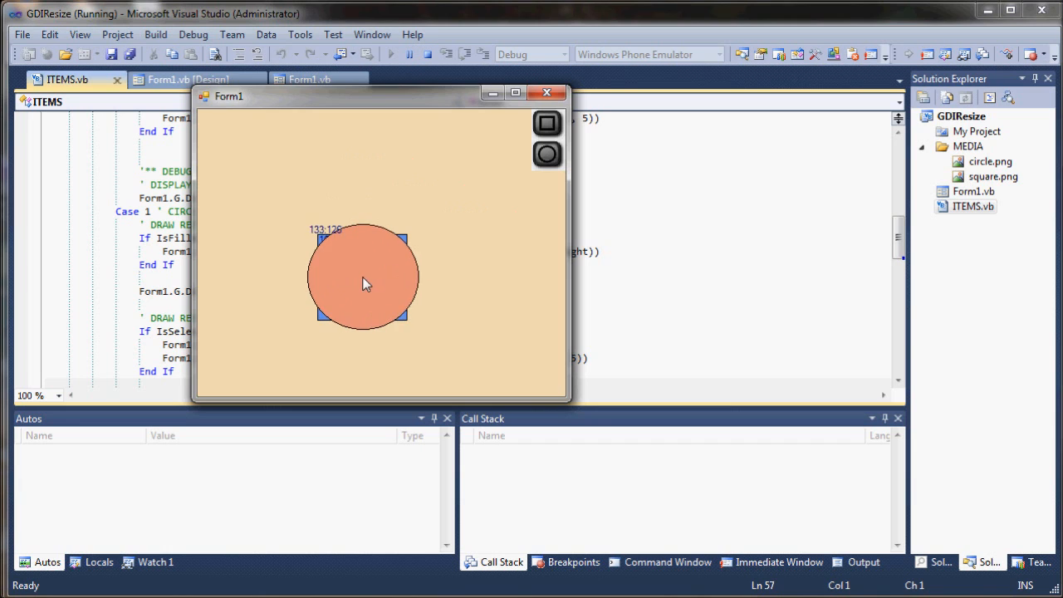
{"action": "left_click_drag", "start_coordinate": [361, 278], "coordinate": [299, 195]}
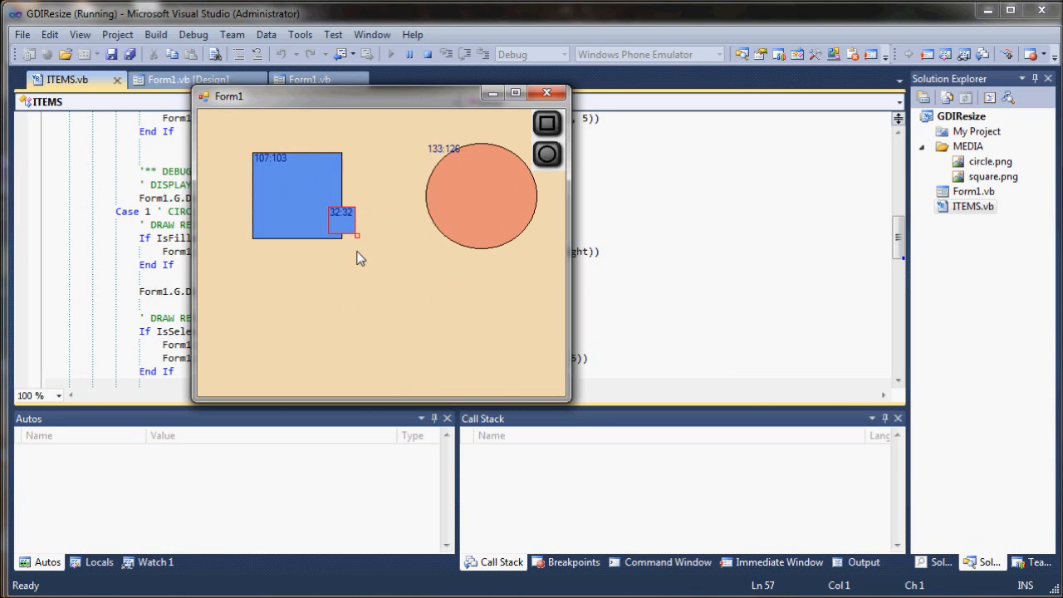
Rearrange the 32 by 32 square, large square and flat ellipse, then close the form
{"action": "left_click_drag", "start_coordinate": [340, 221], "coordinate": [387, 278]}
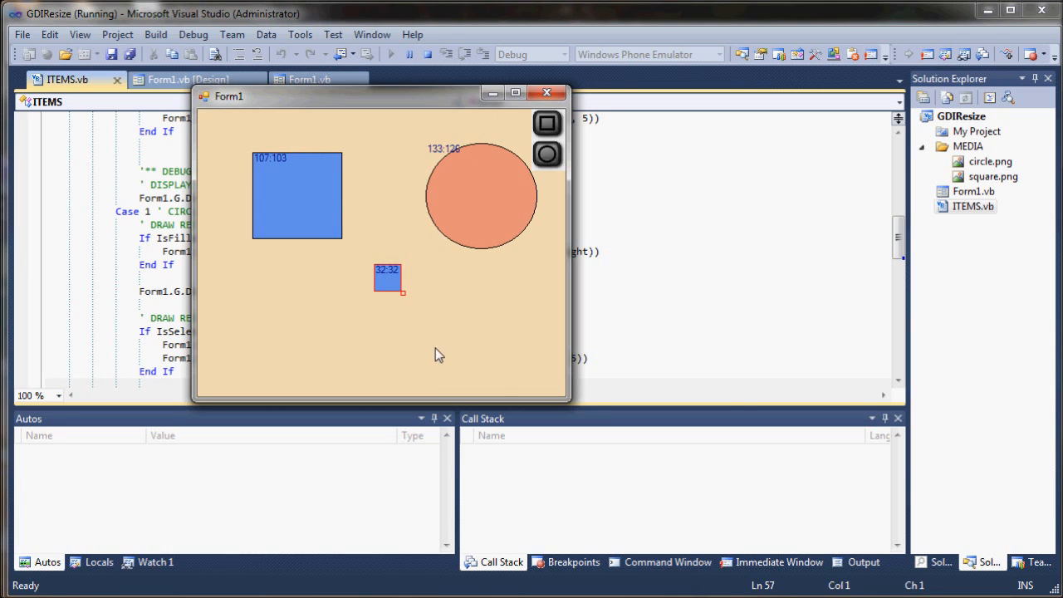
{"action": "left_click_drag", "start_coordinate": [296, 196], "coordinate": [266, 247]}
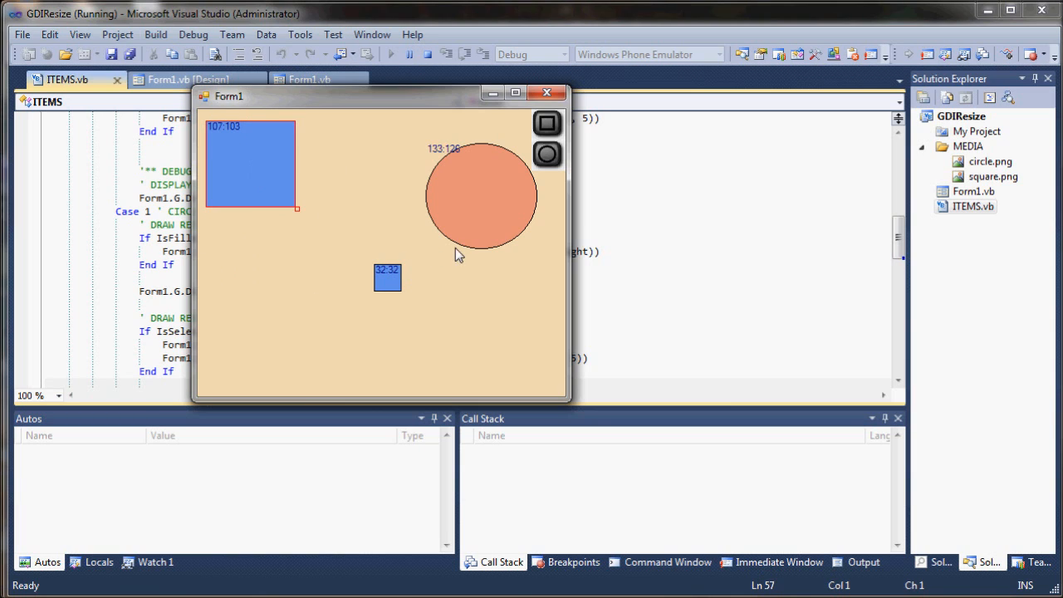
{"action": "left_click_drag", "start_coordinate": [386, 277], "coordinate": [299, 247]}
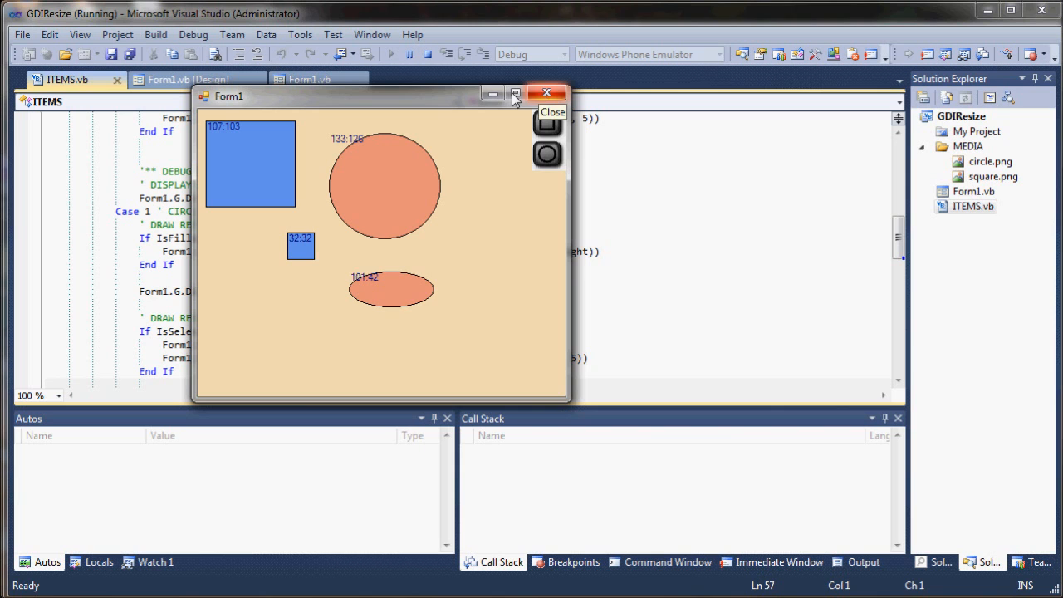
{"action": "left_click", "coordinate": [546, 92]}
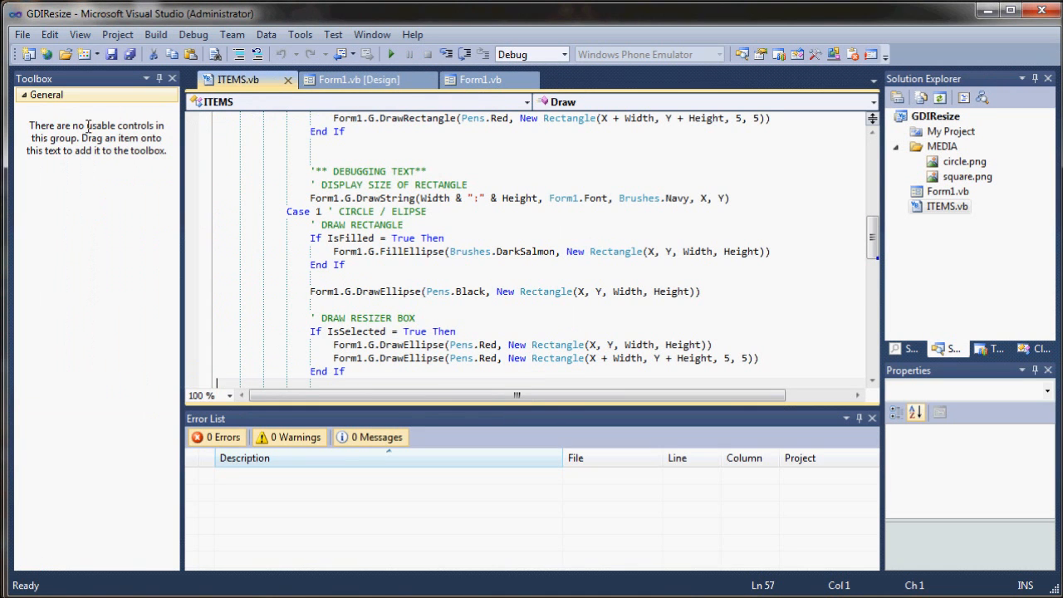
{"action": "mouse_move", "coordinate": [153, 160]}
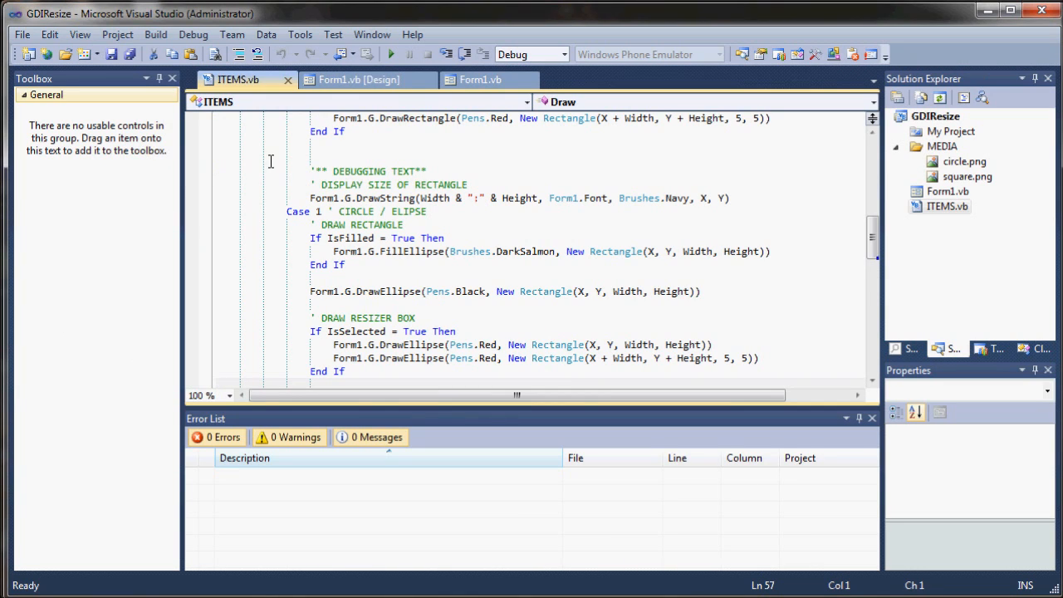
{"action": "mouse_move", "coordinate": [267, 175]}
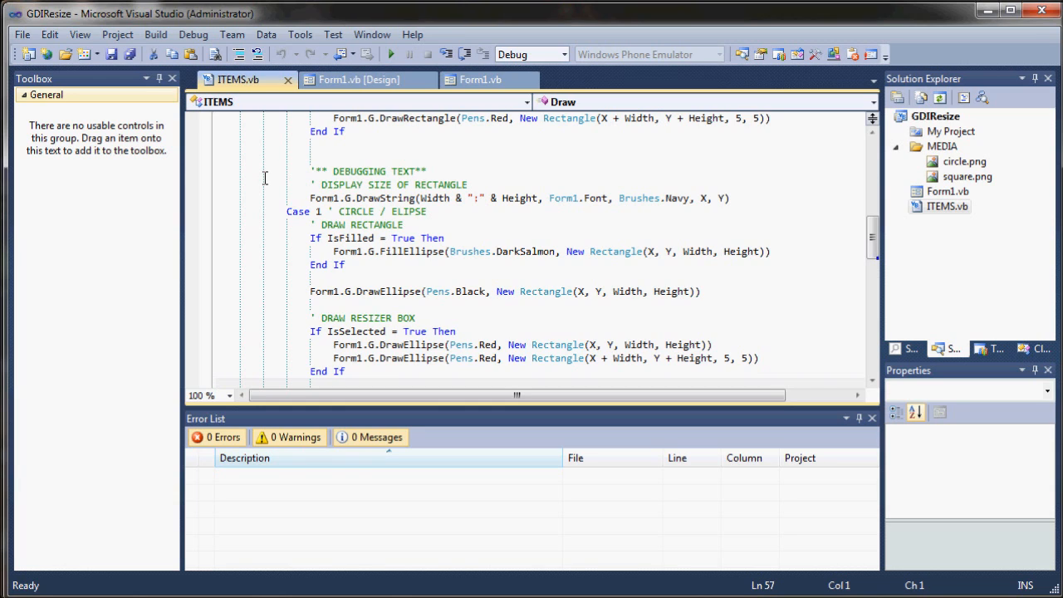
{"action": "mouse_move", "coordinate": [139, 293]}
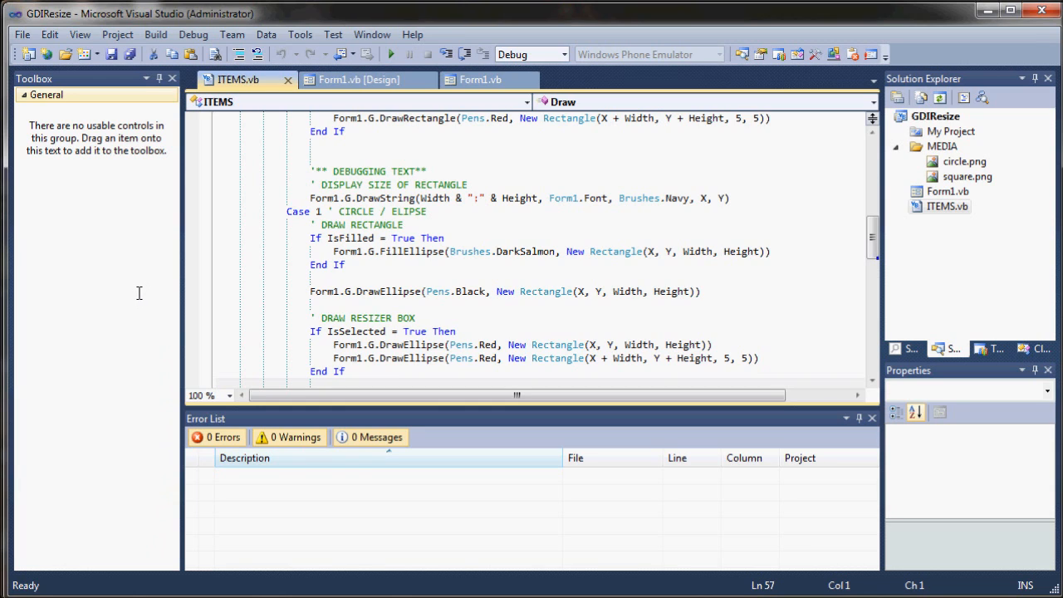